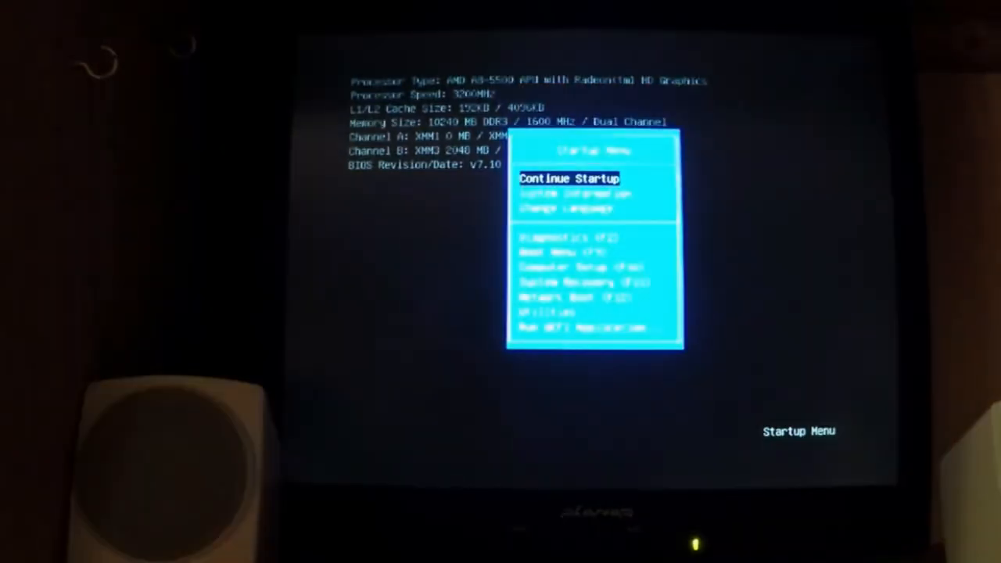
- Boot the HP machine from the ATAPI CD/DVD Drive SATA2 entry in the boot menu
{"action": "key", "text": "down"}
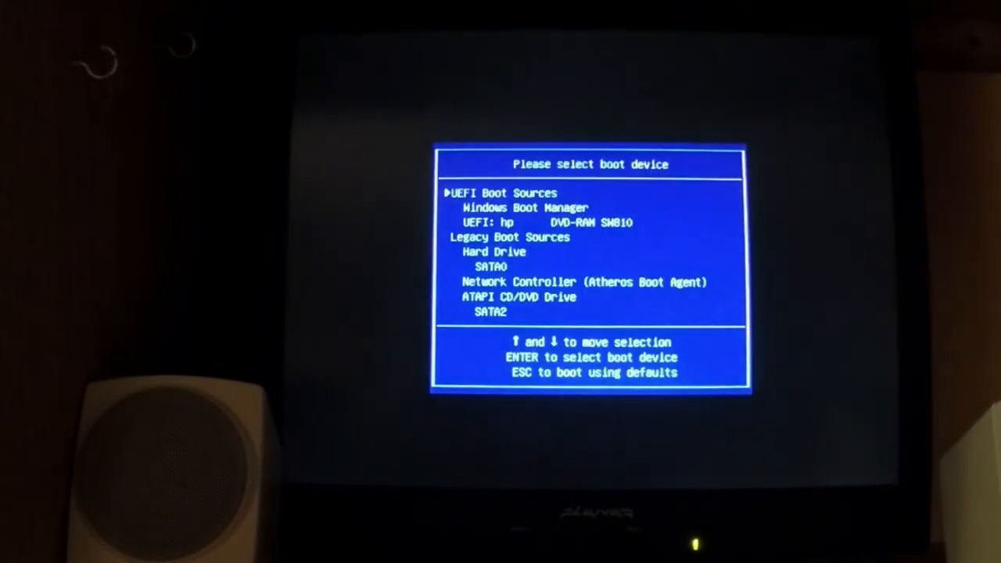
{"action": "key", "text": "down"}
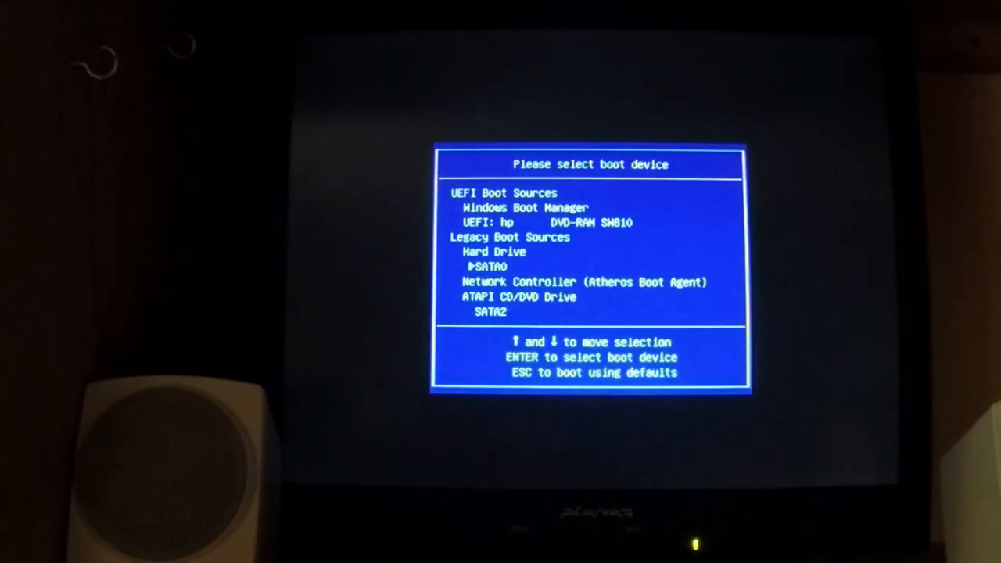
{"action": "key", "text": "Down"}
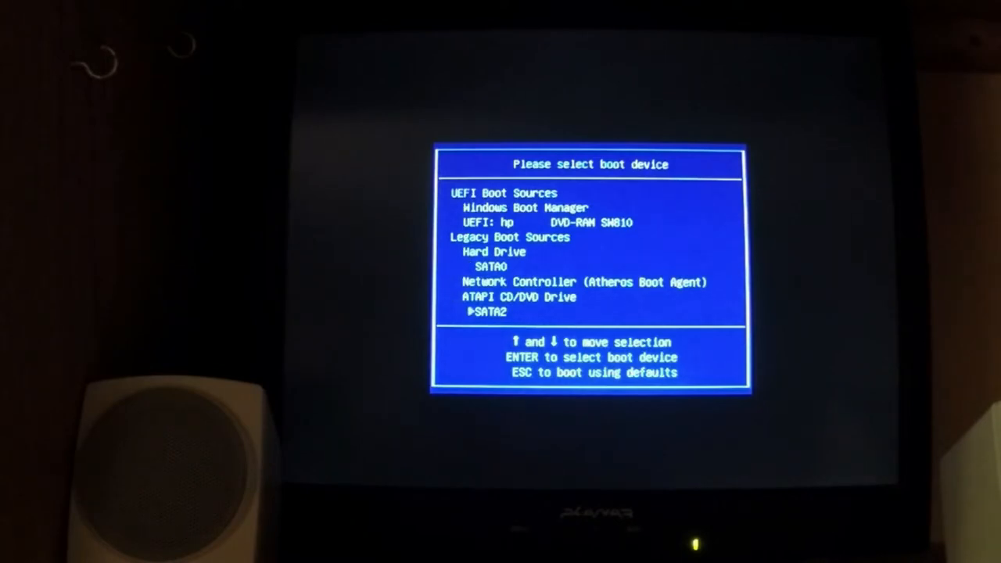
{"action": "key", "text": "enter"}
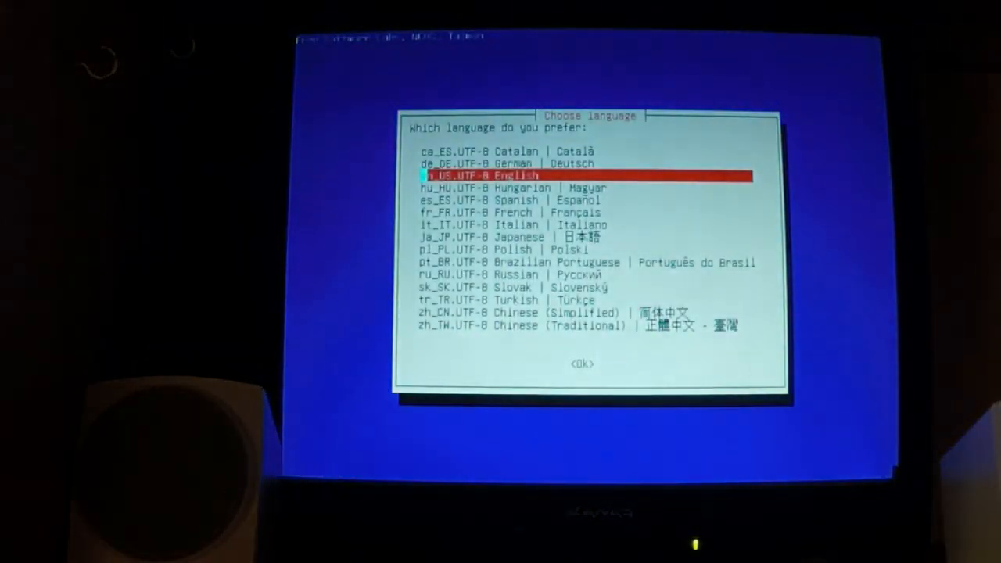
- Keep en_US English and the default keyboard, then start Clonezilla to its mode list
{"action": "left_click", "coordinate": [582, 363]}
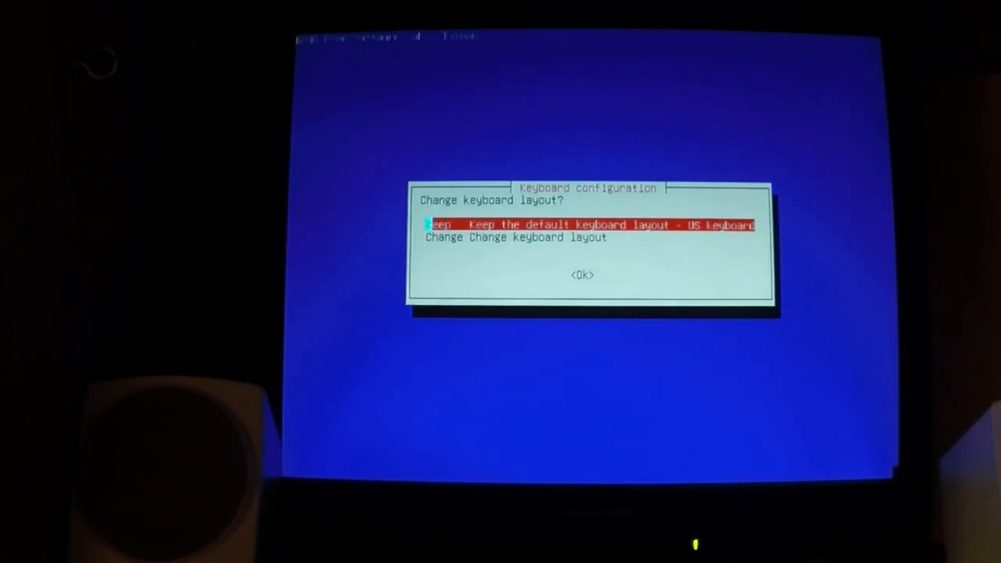
{"action": "key", "text": "enter"}
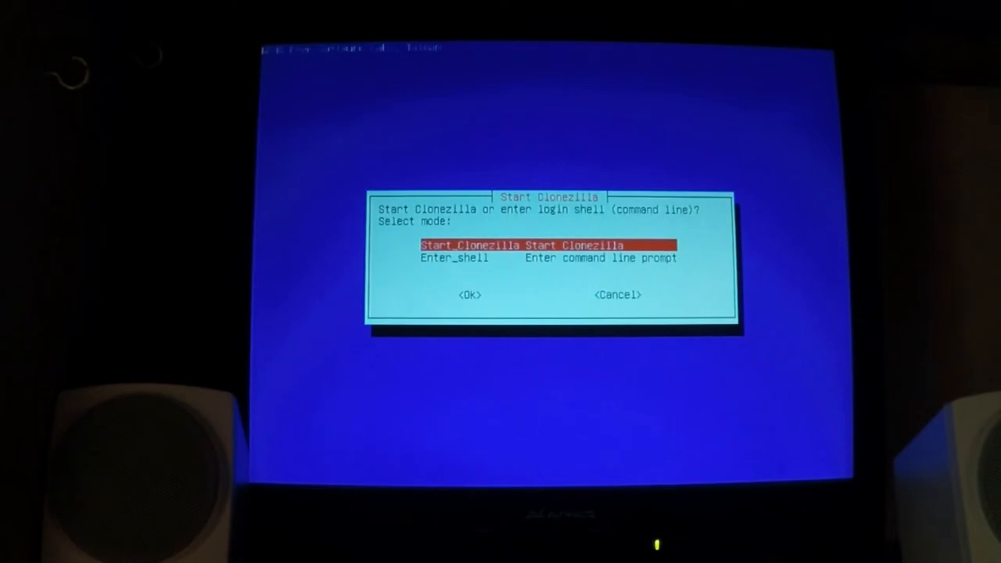
{"action": "left_click", "coordinate": [469, 294]}
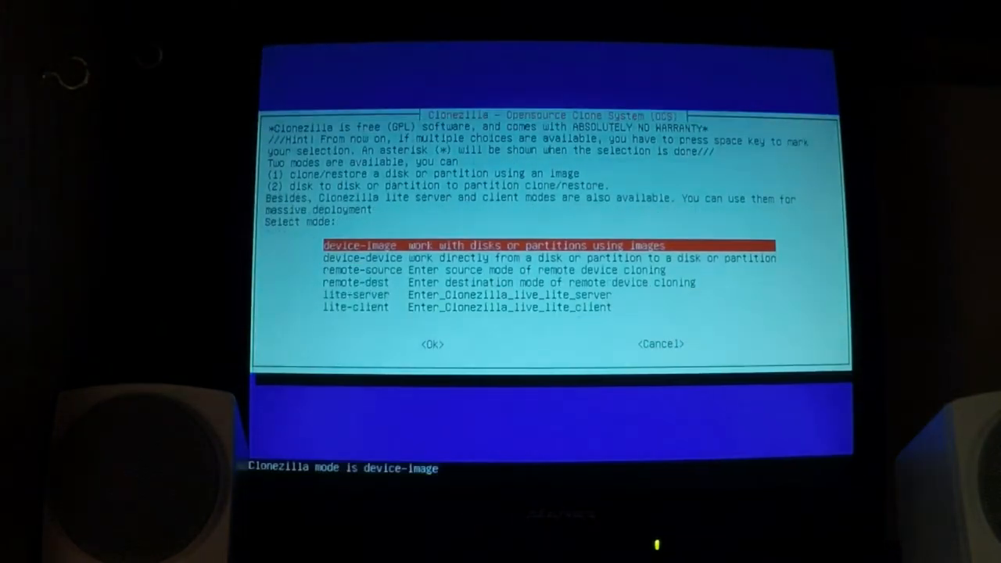
- Choose device-image on a local device and continue once the Hitachi and My Passport drives are detected
{"action": "left_click", "coordinate": [432, 344]}
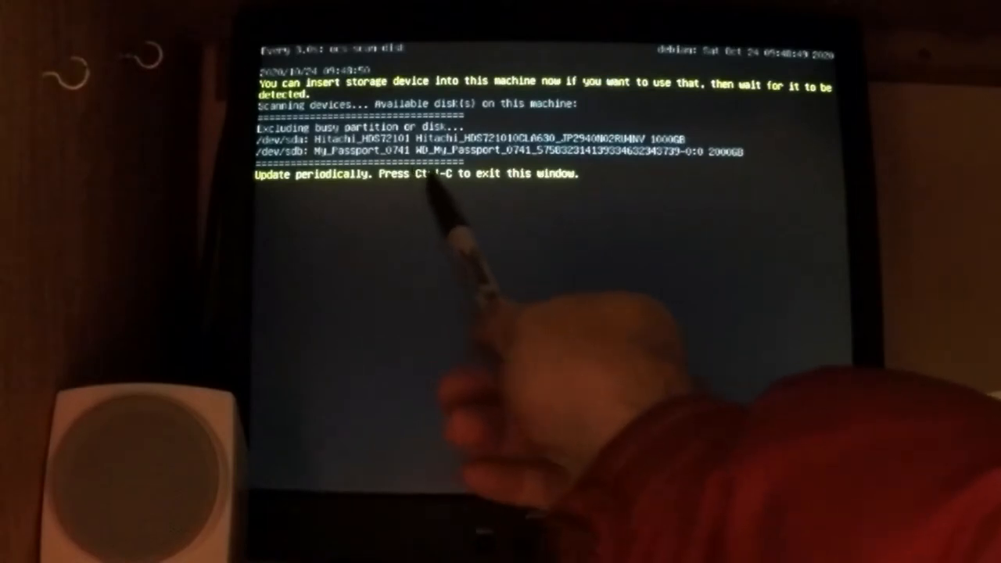
{"action": "key", "text": "ctrl+c"}
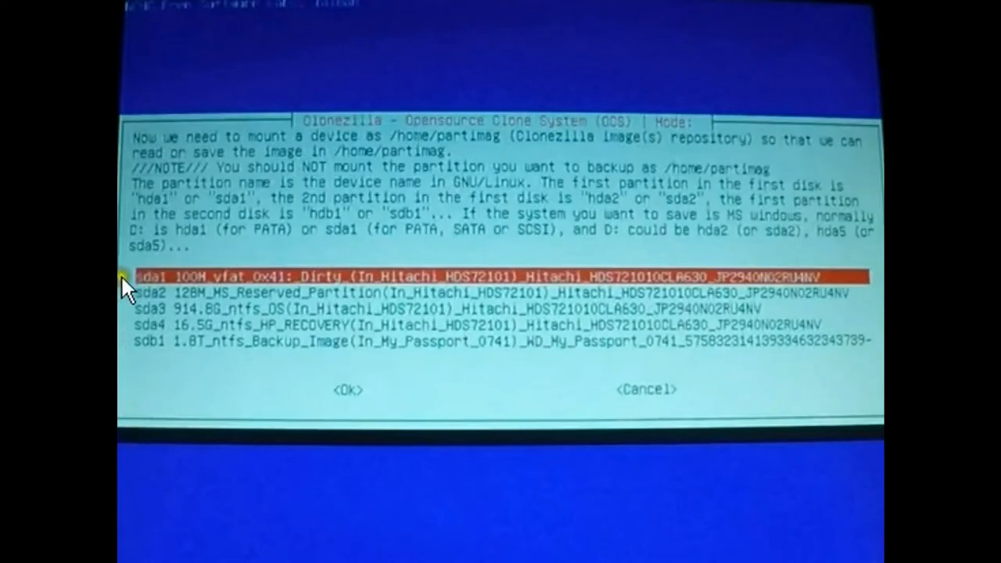
{"action": "mouse_move", "coordinate": [131, 331]}
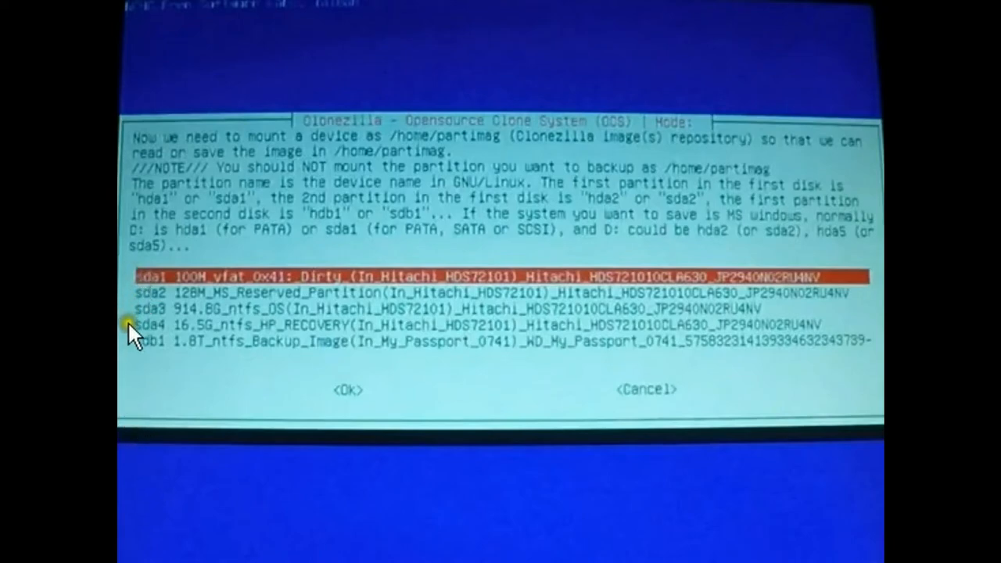
{"action": "mouse_move", "coordinate": [394, 503]}
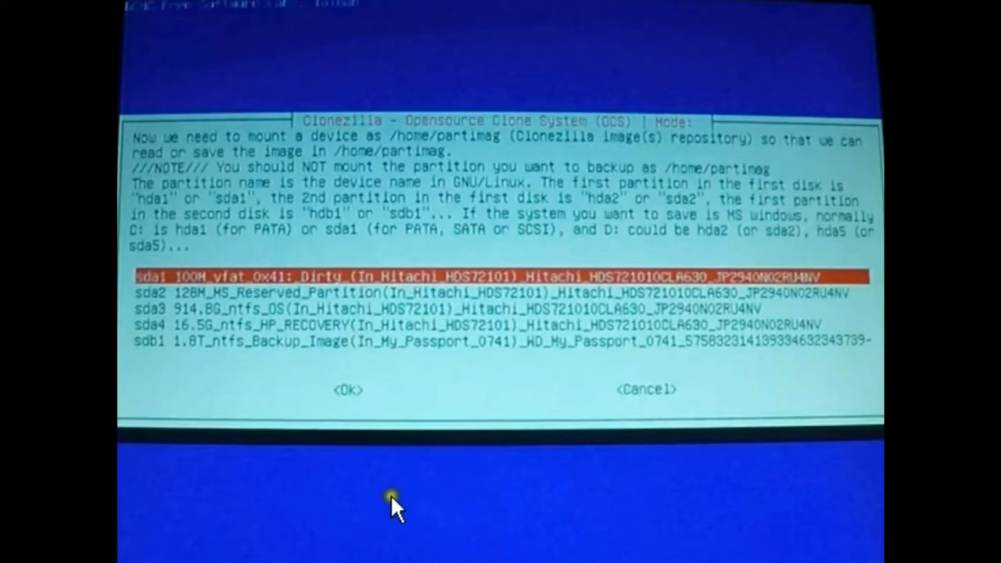
{"action": "mouse_move", "coordinate": [435, 284]}
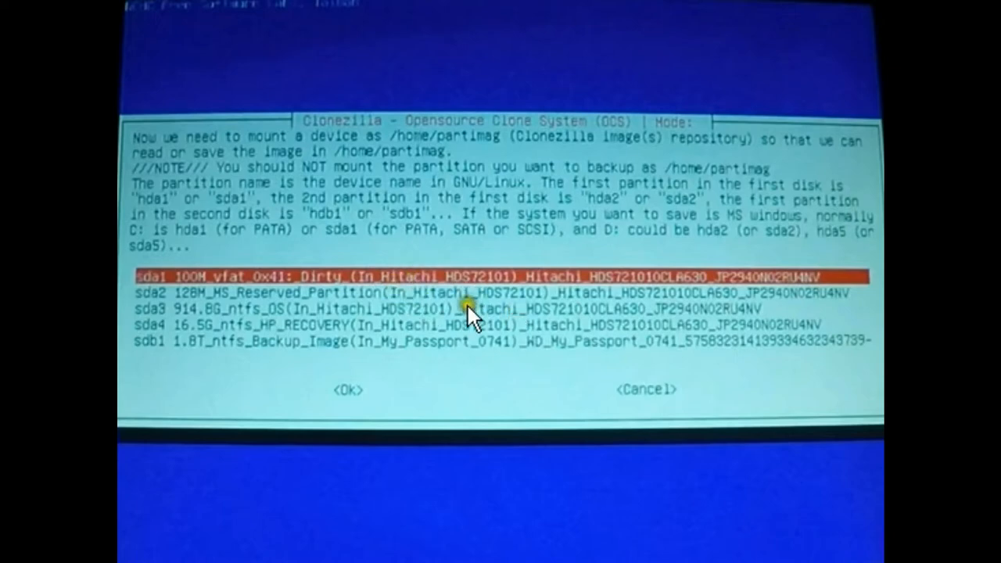
{"action": "mouse_move", "coordinate": [577, 331]}
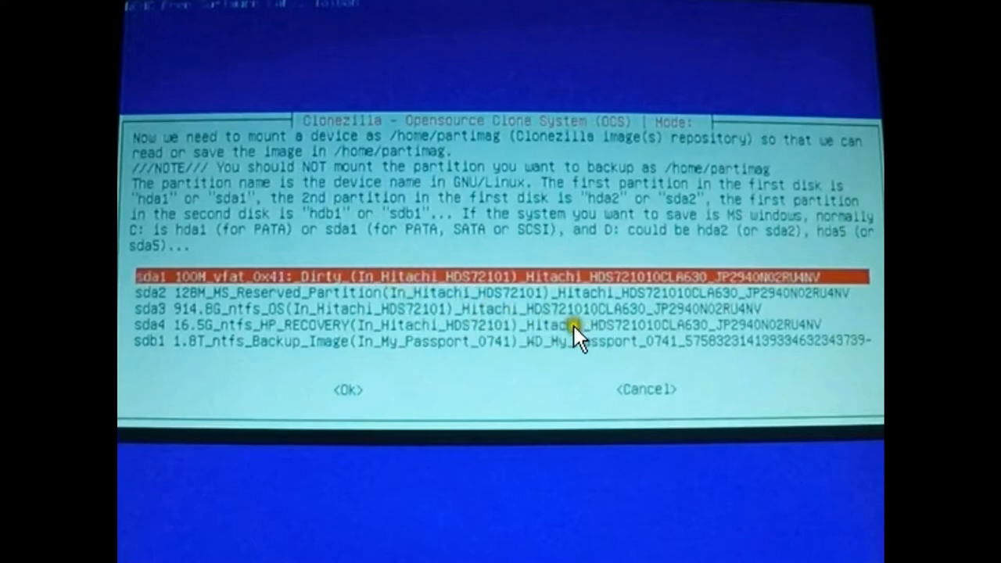
{"action": "mouse_move", "coordinate": [582, 332]}
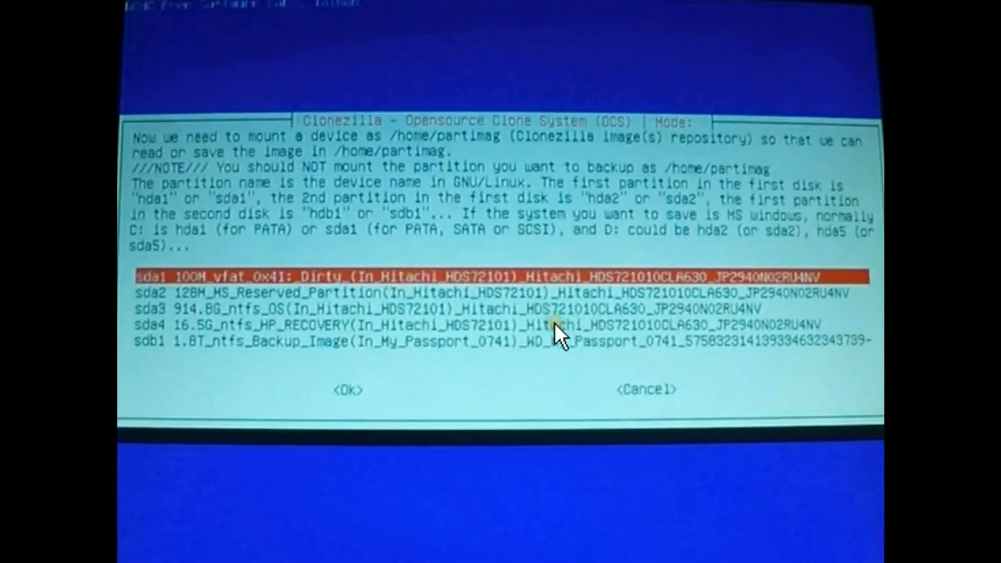
{"action": "mouse_move", "coordinate": [465, 359]}
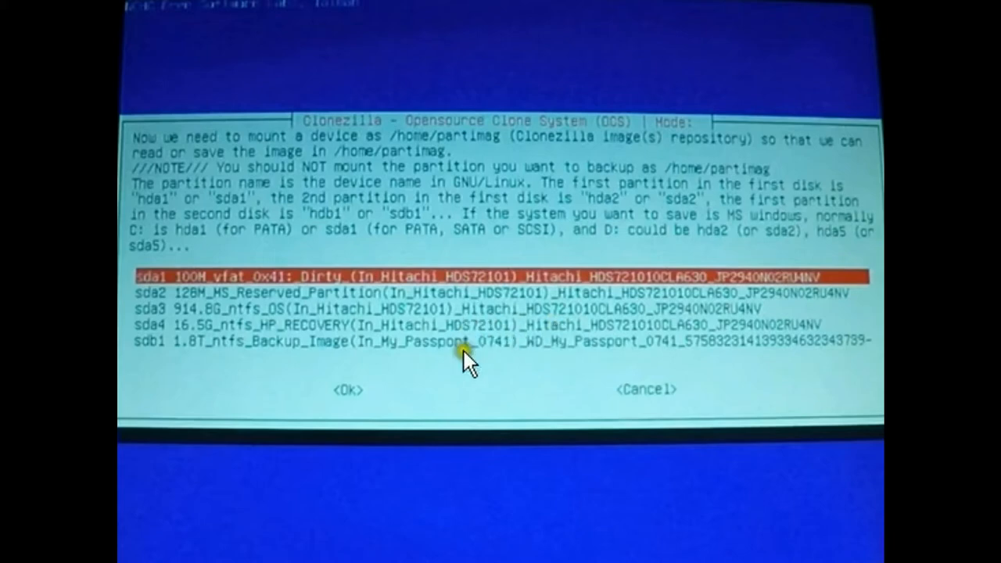
{"action": "mouse_move", "coordinate": [641, 359]}
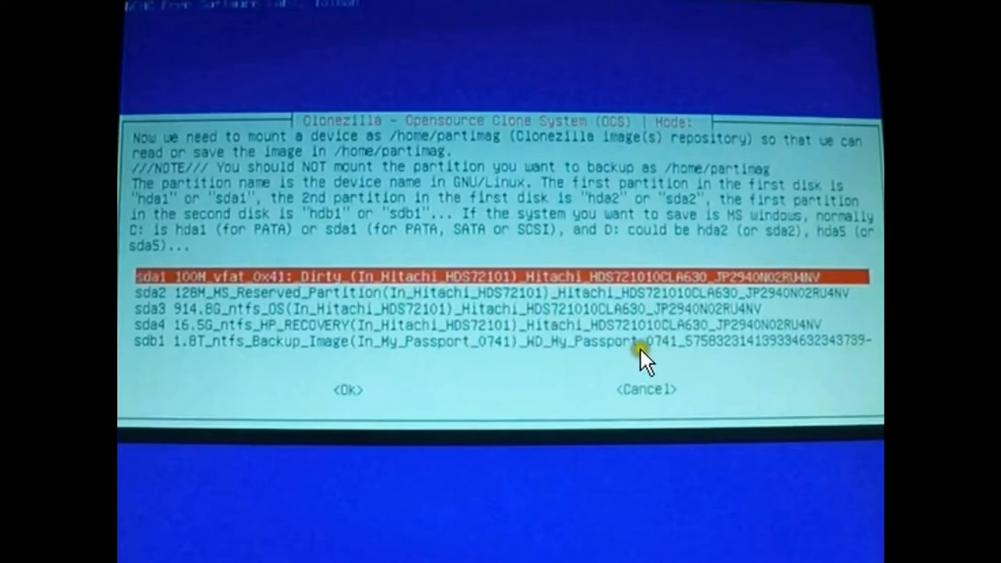
{"action": "mouse_move", "coordinate": [591, 352]}
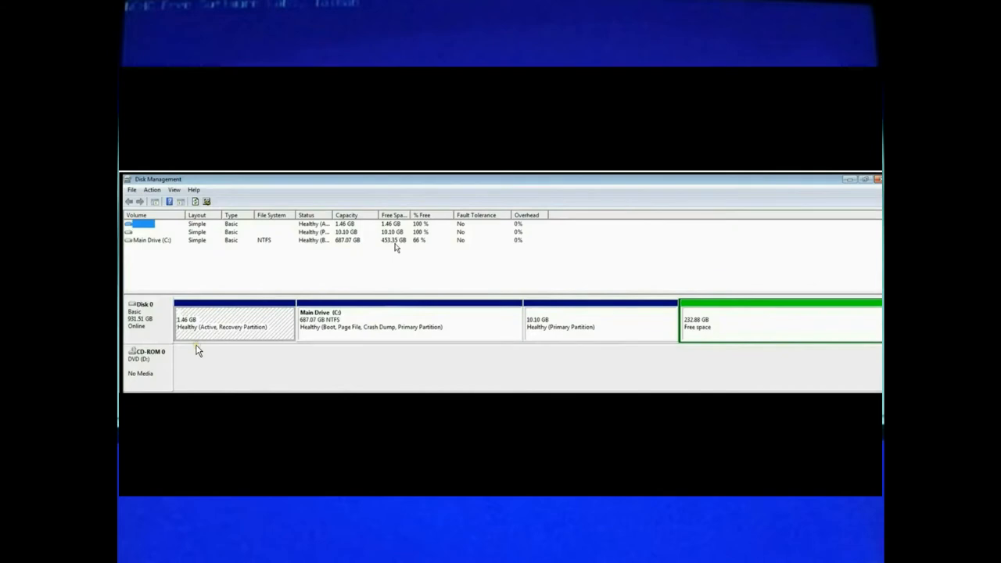
{"action": "mouse_move", "coordinate": [228, 363]}
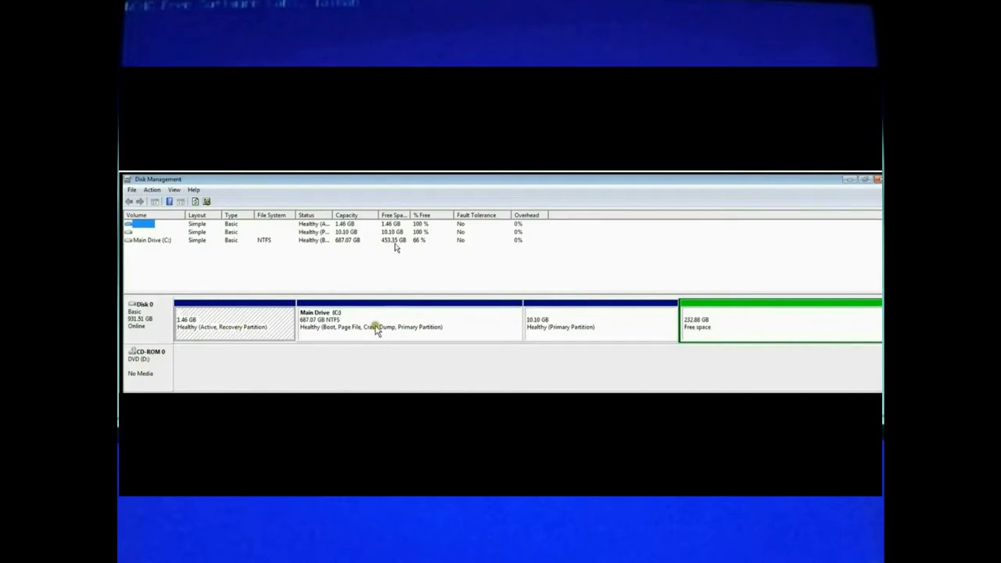
{"action": "mouse_move", "coordinate": [613, 335]}
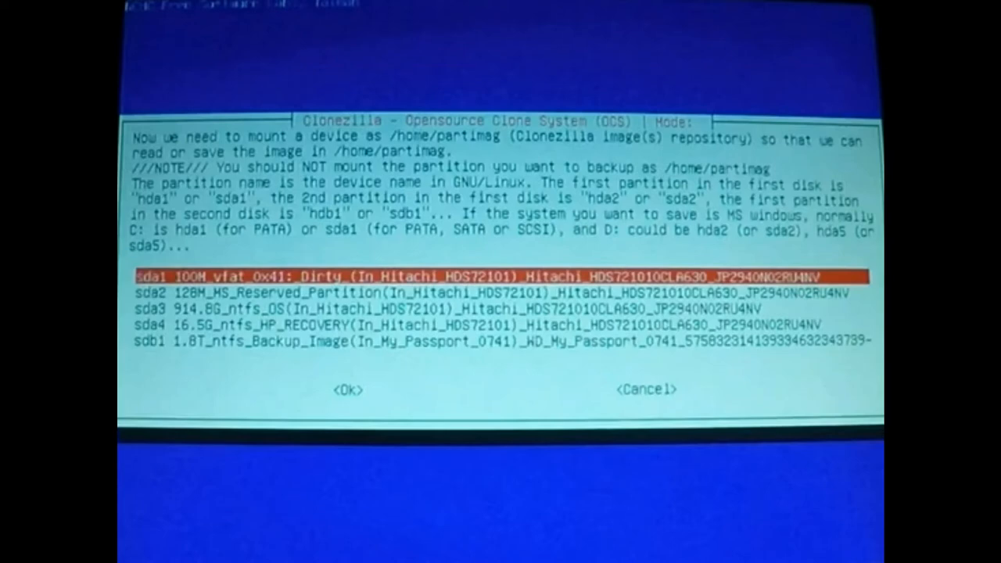
{"action": "mouse_move", "coordinate": [226, 328]}
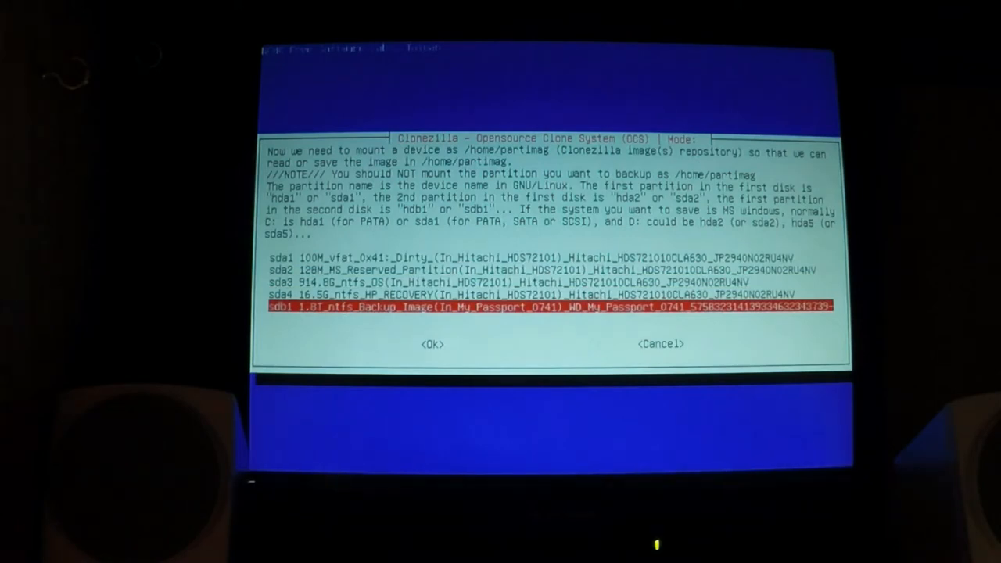
- Mount sdb1 1.8T_ntfs_Backup_Image as the image repository at its top folder
{"action": "left_click", "coordinate": [432, 344]}
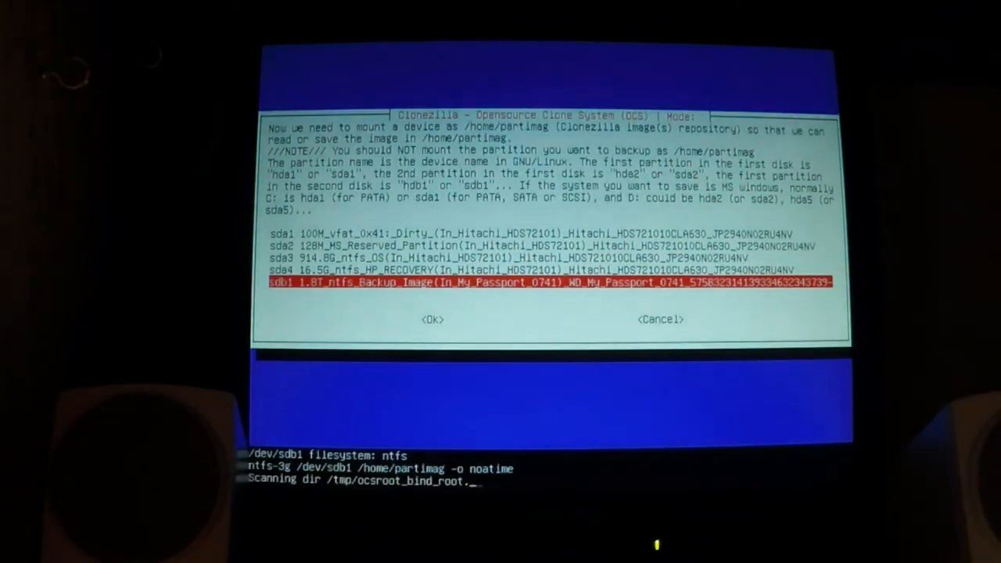
{"action": "left_click", "coordinate": [432, 319]}
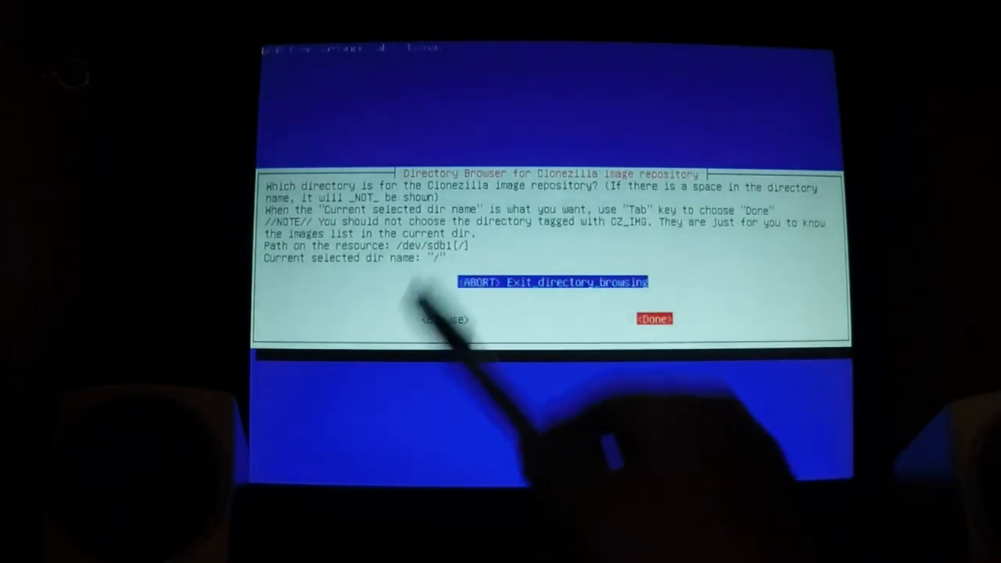
{"action": "left_click", "coordinate": [653, 319]}
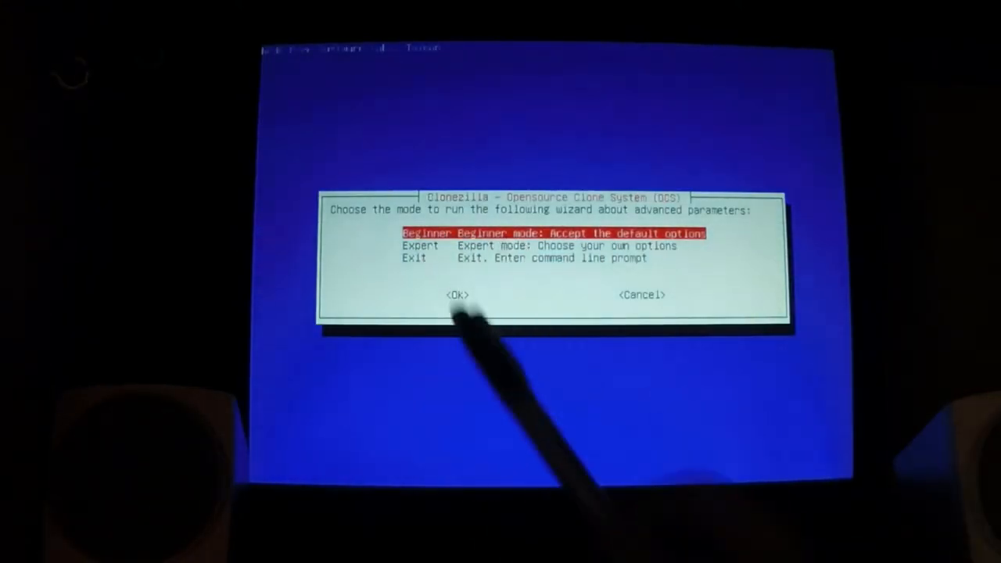
{"action": "left_click", "coordinate": [456, 294]}
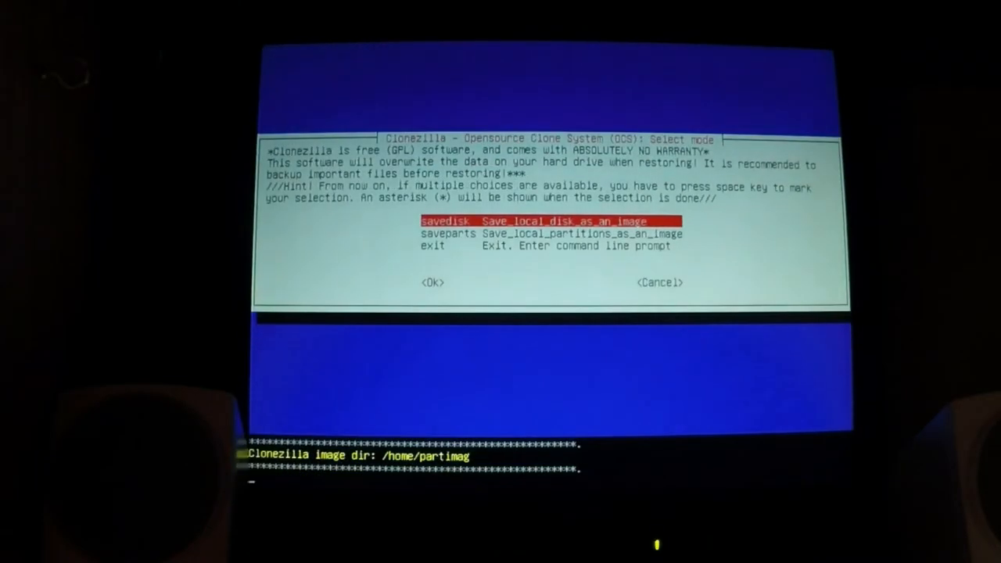
{"action": "left_click", "coordinate": [432, 281]}
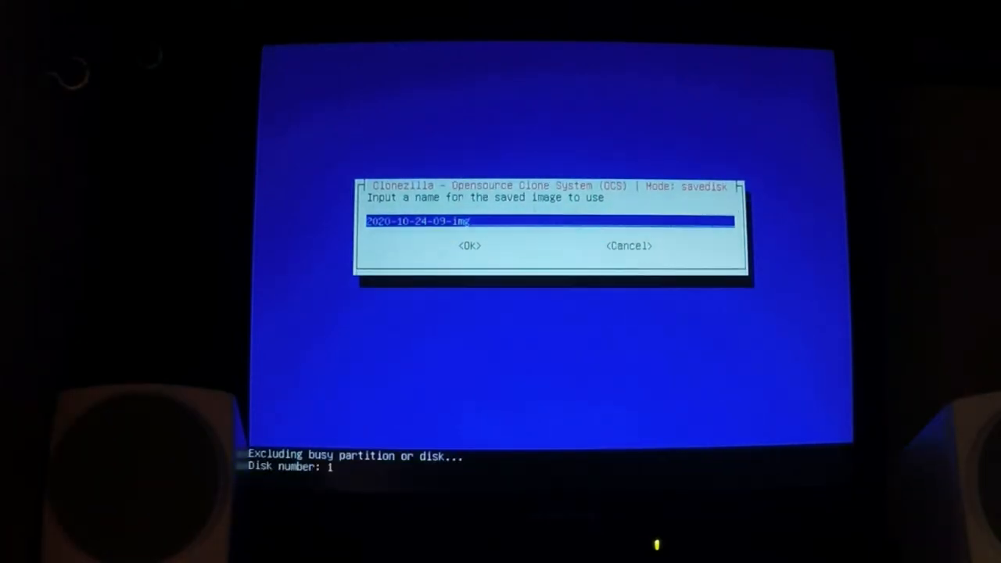
{"action": "key", "text": "enter"}
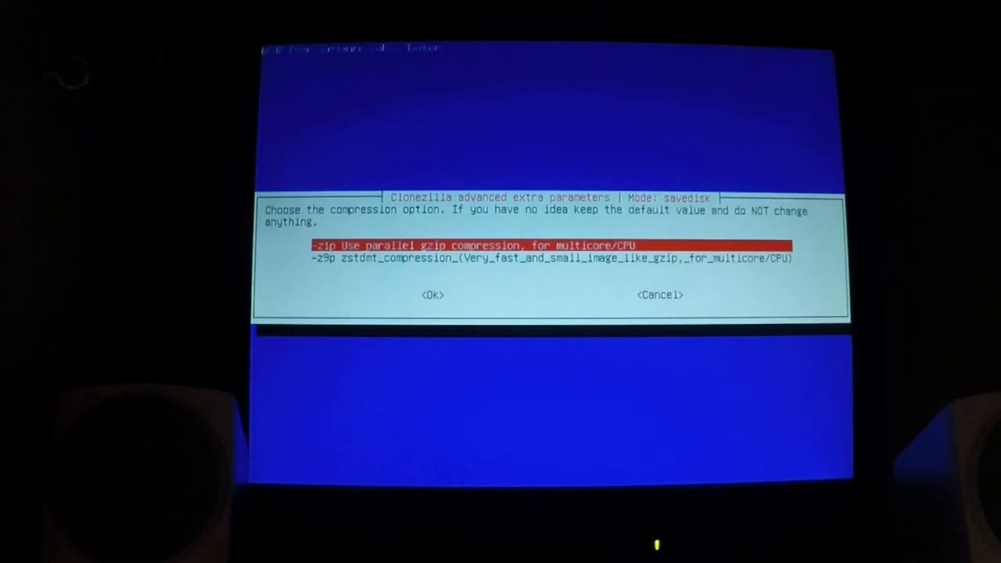
- Keep -z1p compression, skip source fsck, check the saved image, leave it unencrypted and pick the finishing action
{"action": "left_click", "coordinate": [431, 294]}
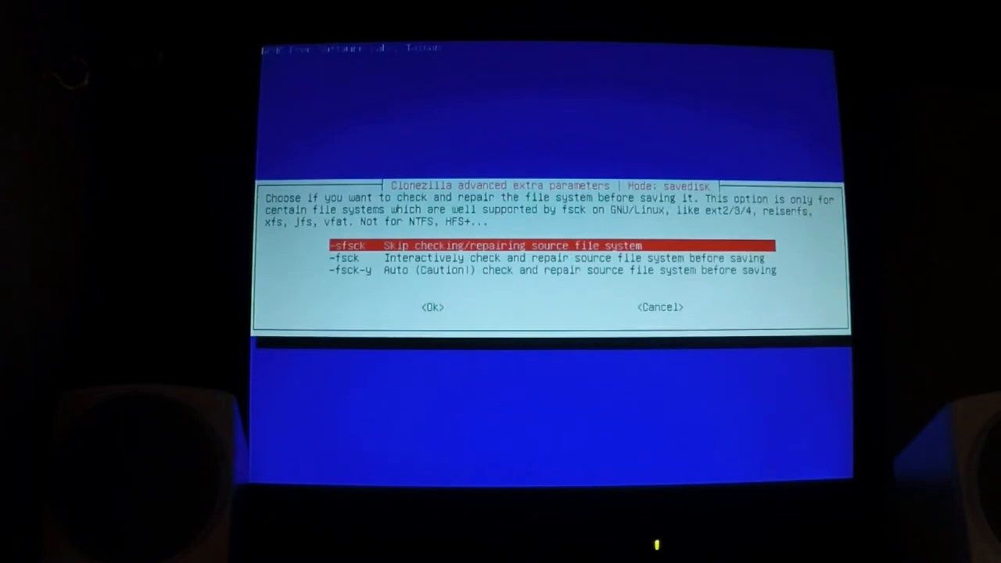
{"action": "left_click", "coordinate": [432, 306]}
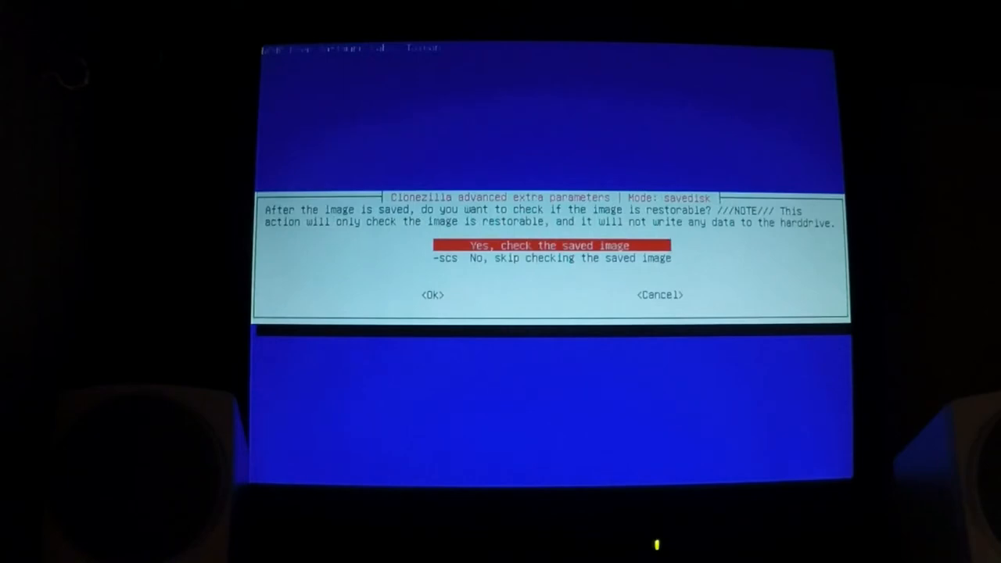
{"action": "left_click", "coordinate": [431, 294]}
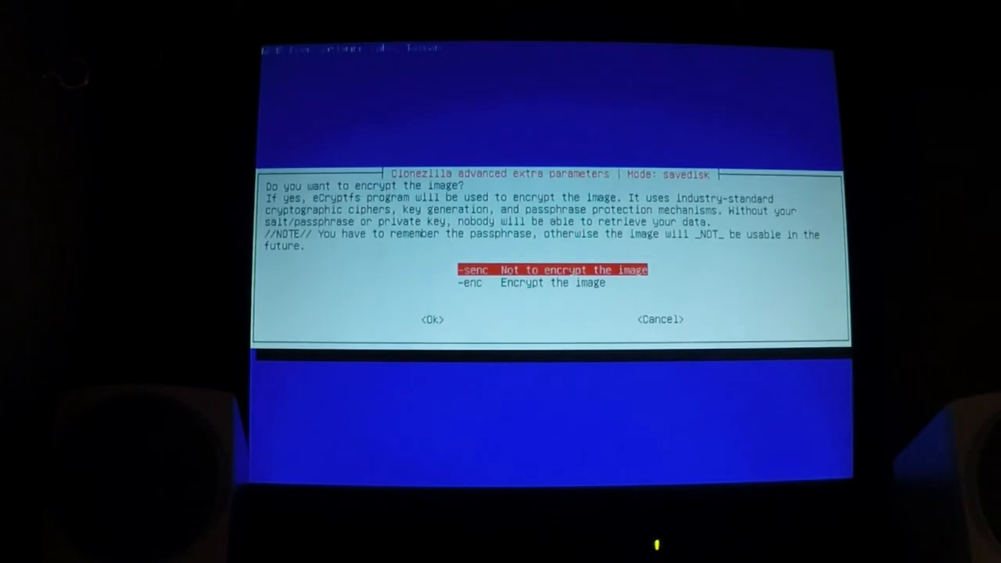
{"action": "left_click", "coordinate": [431, 319]}
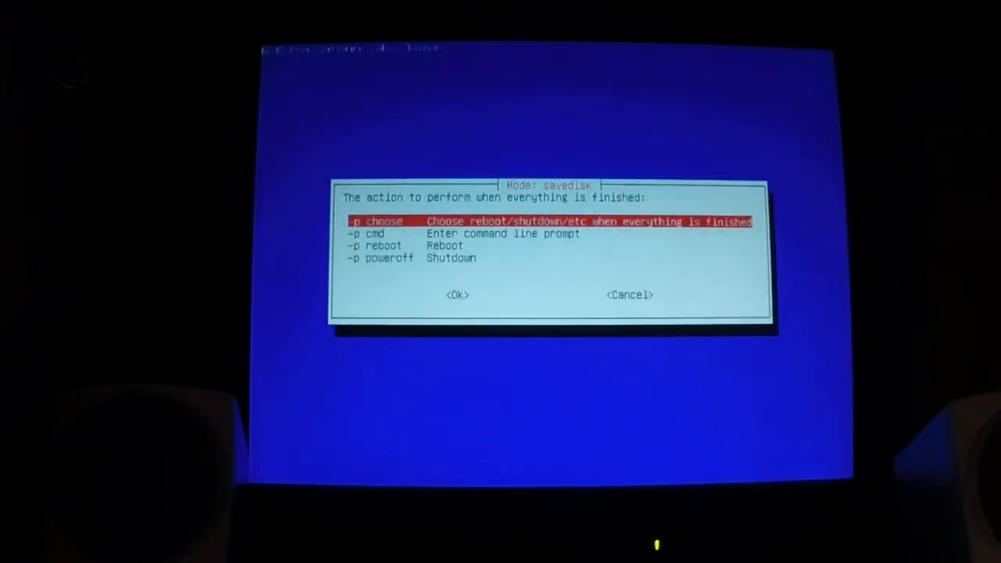
{"action": "key", "text": "Down"}
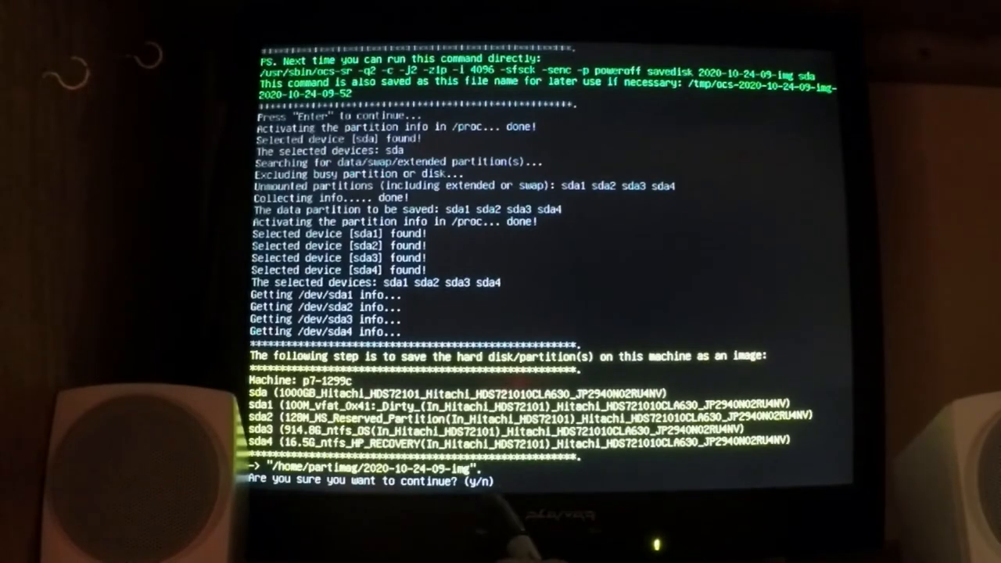
{"action": "type", "text": "y"}
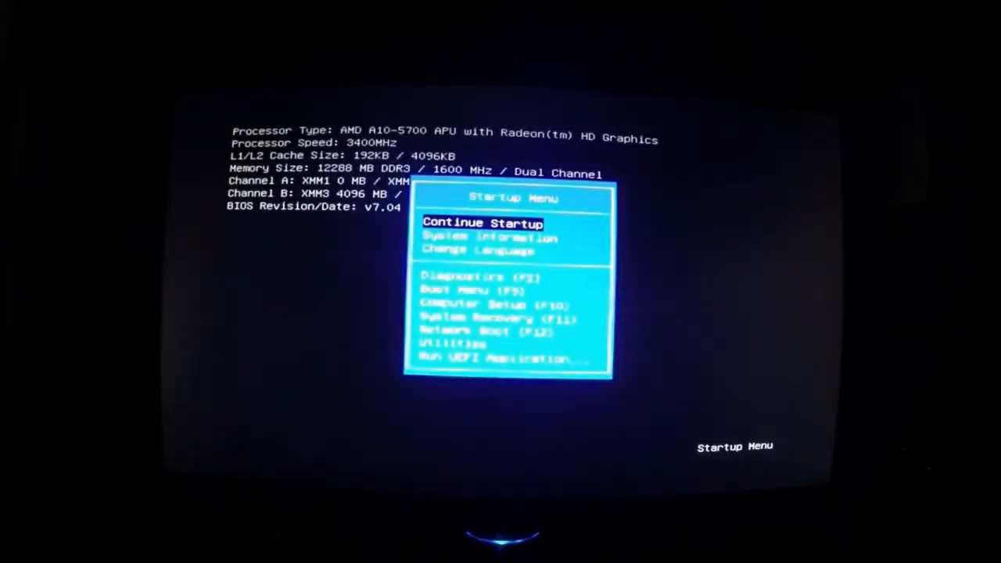
- Boot again from the ATAPI CD/DVD Drive entry in the HP boot menu
{"action": "key", "text": "down"}
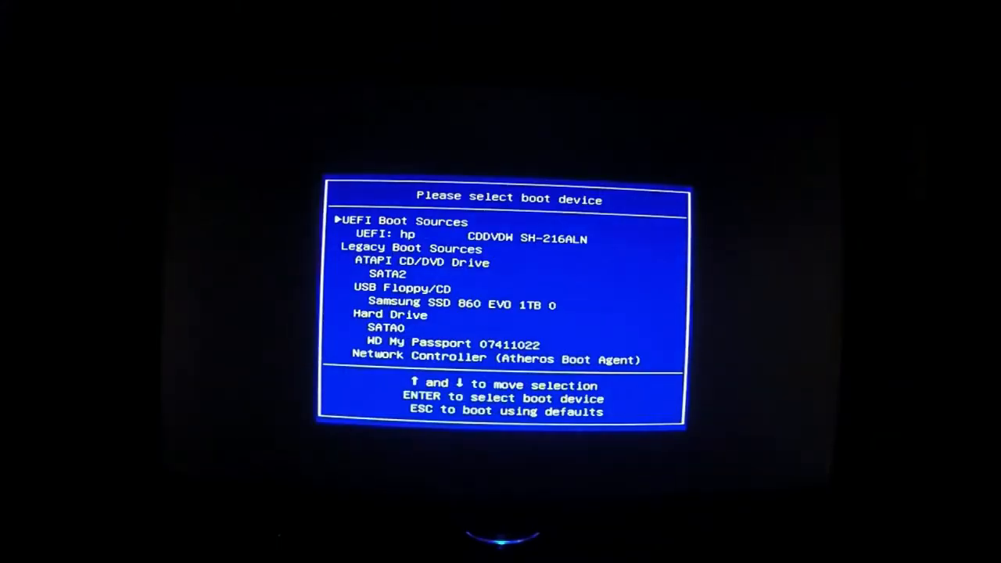
{"action": "key", "text": "down"}
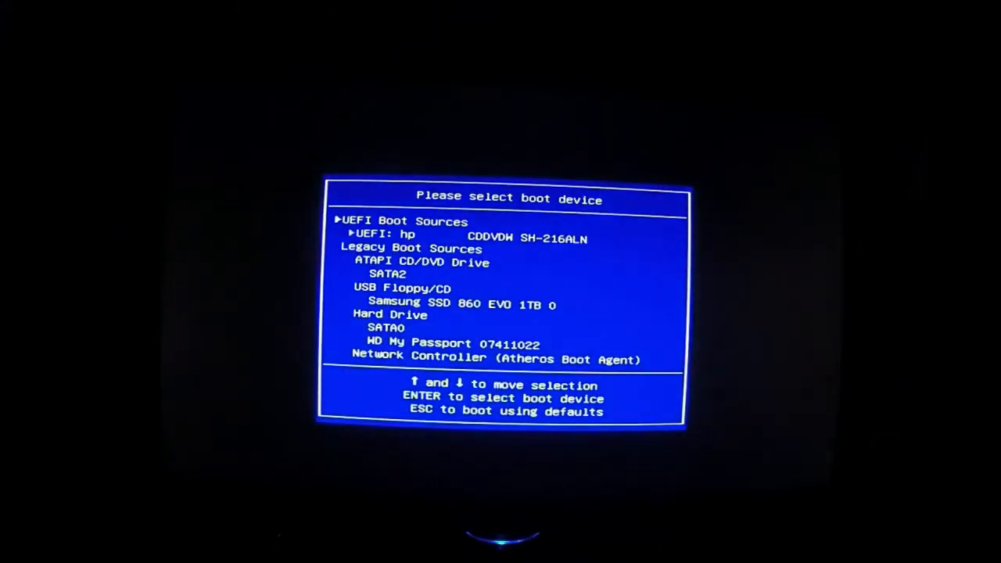
{"action": "key", "text": "Down"}
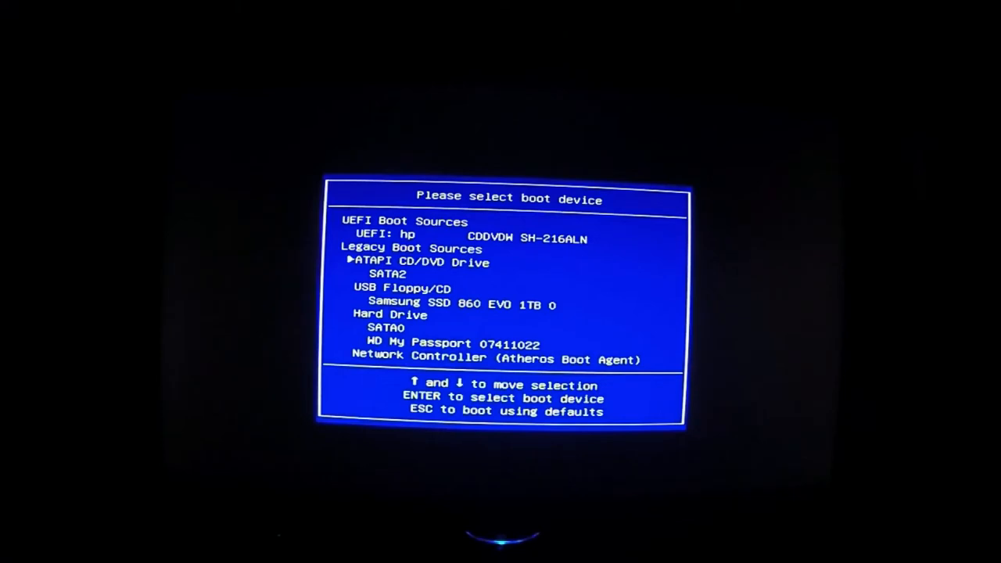
{"action": "key", "text": "Down"}
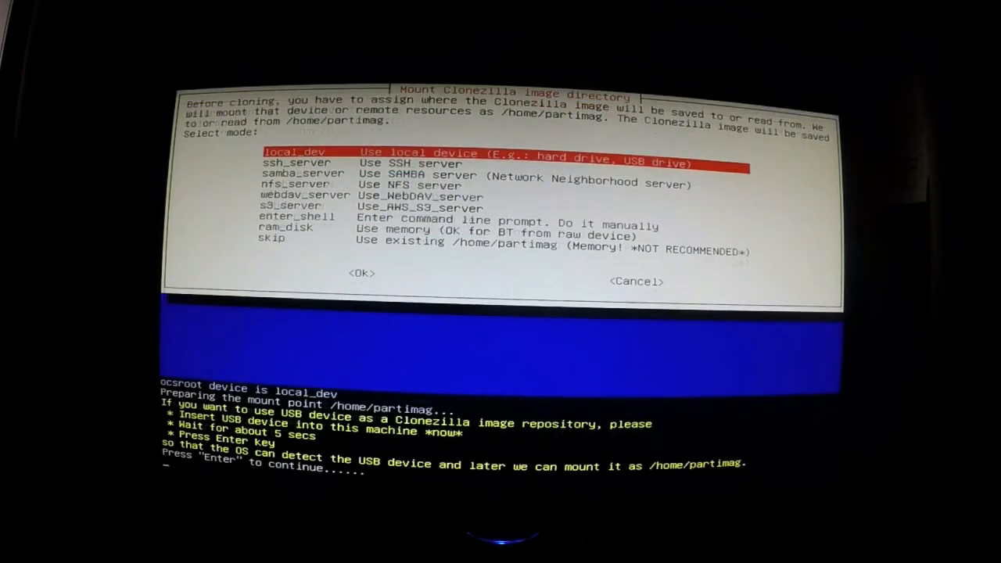
- Select local_dev so the Hitachi and My Passport partitions are listed as repository candidates
{"action": "key", "text": "enter"}
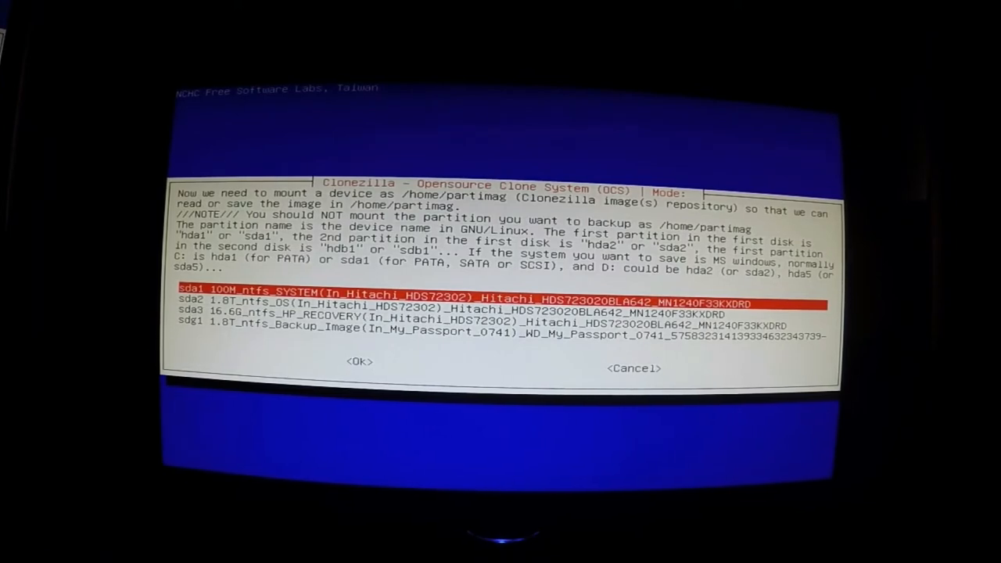
{"action": "key", "text": "Down"}
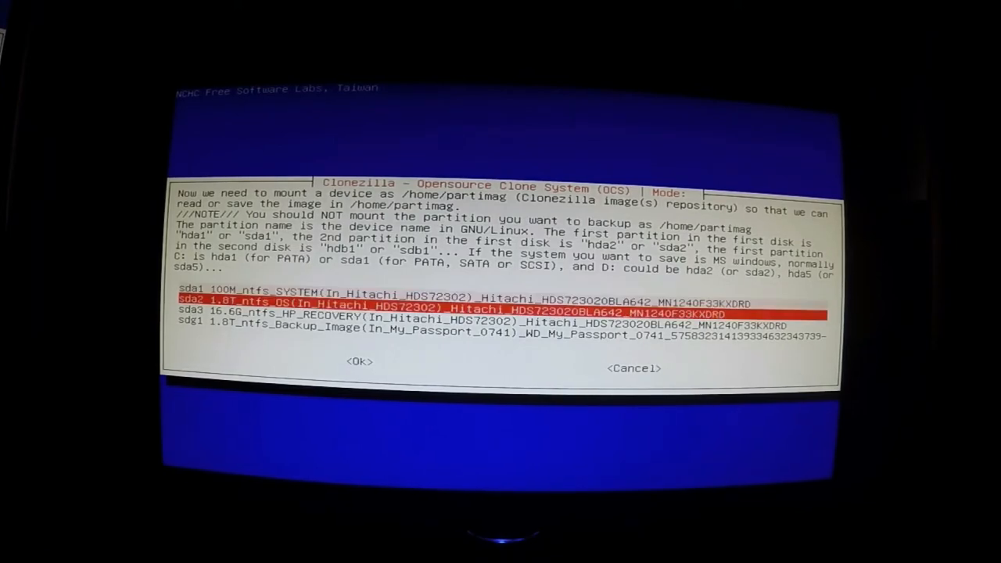
{"action": "key", "text": "Down"}
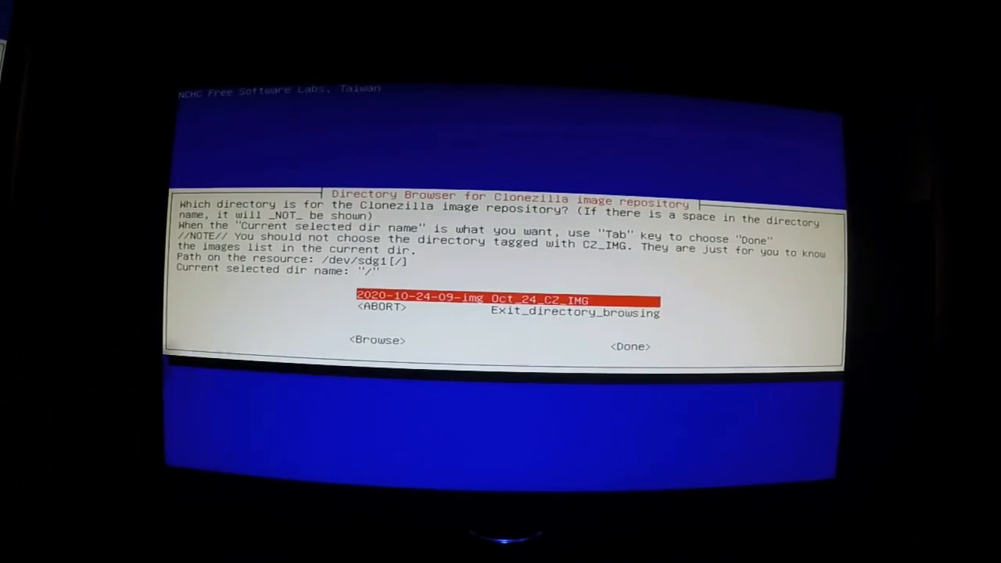
{"action": "key", "text": "Tab"}
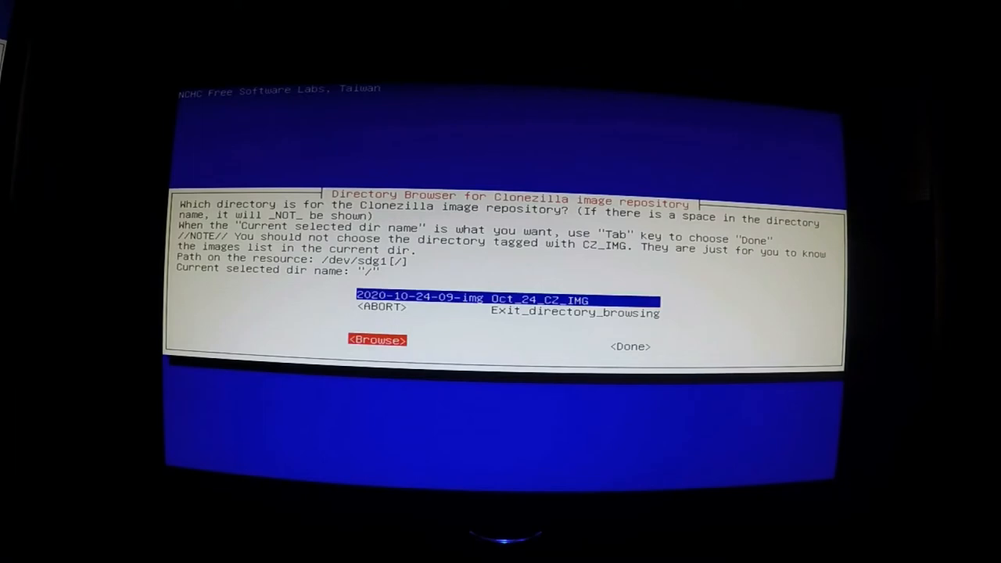
{"action": "key", "text": "Tab"}
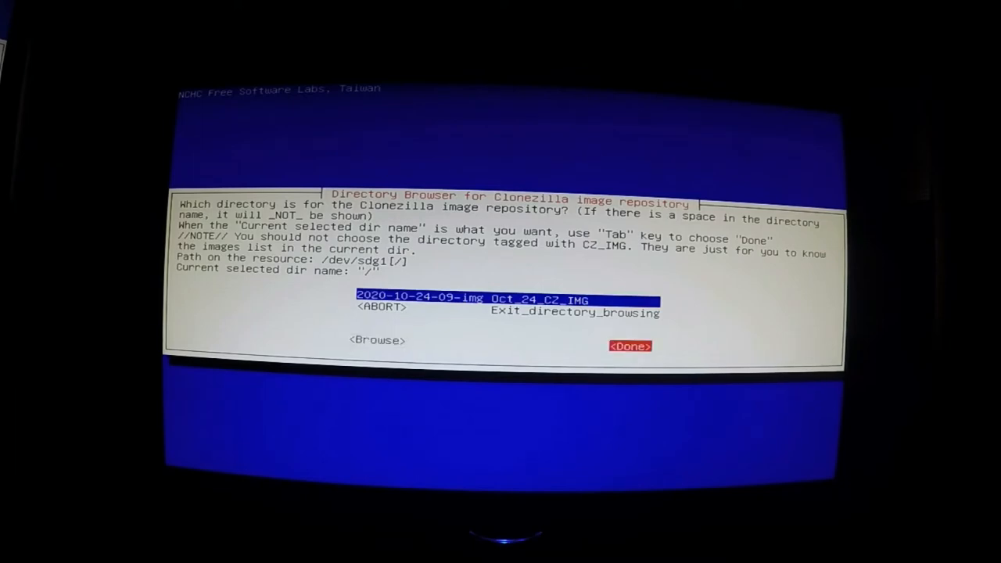
{"action": "left_click", "coordinate": [630, 346]}
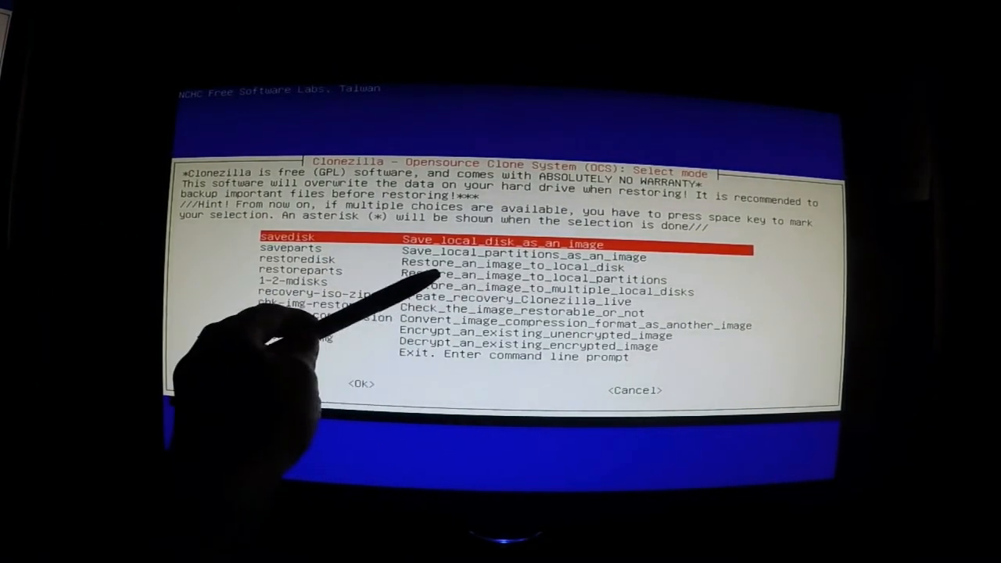
- Choose restore-to-local-disk mode with the 1TB Samsung SSD as the target
{"action": "key", "text": "Down"}
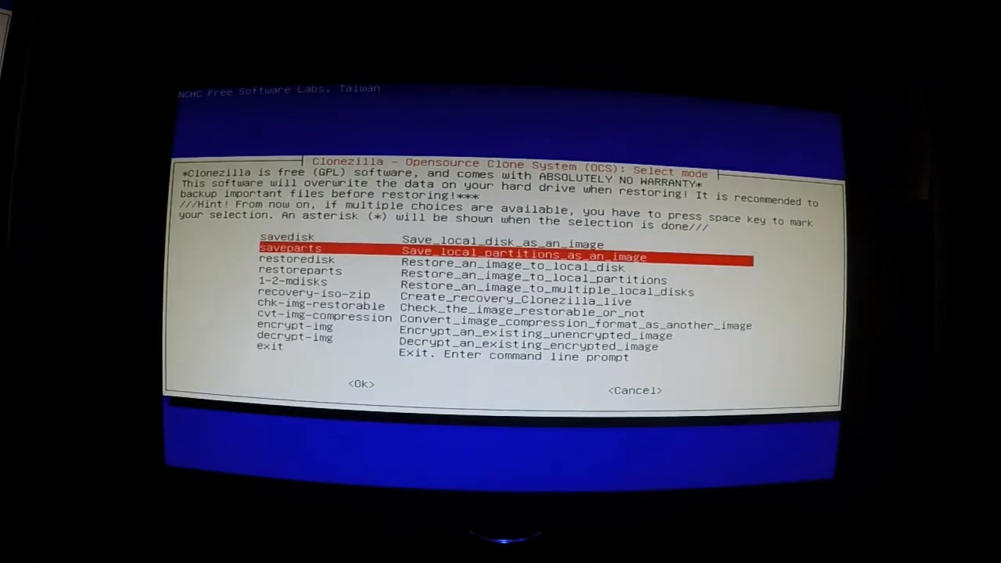
{"action": "key", "text": "Down"}
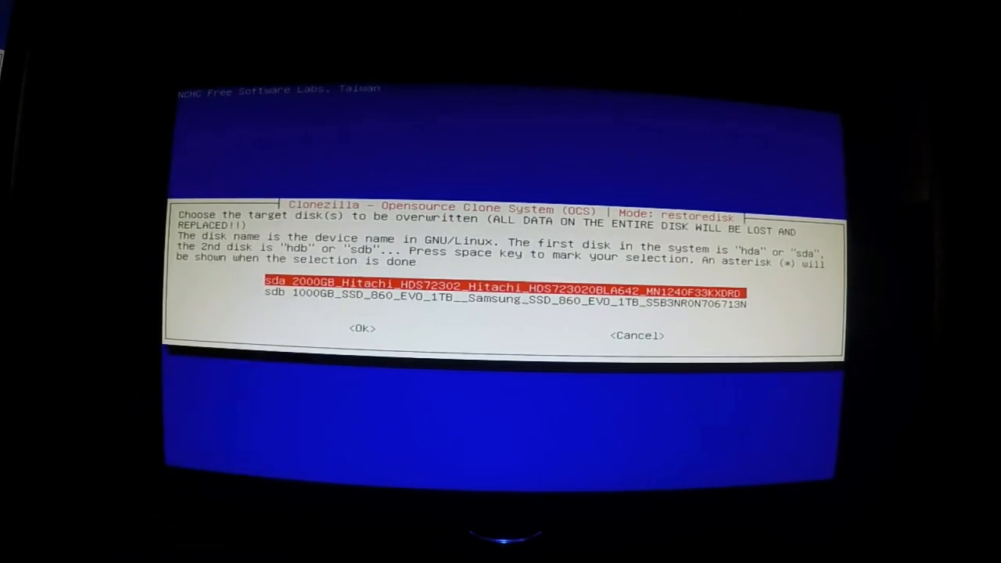
{"action": "key", "text": "Down"}
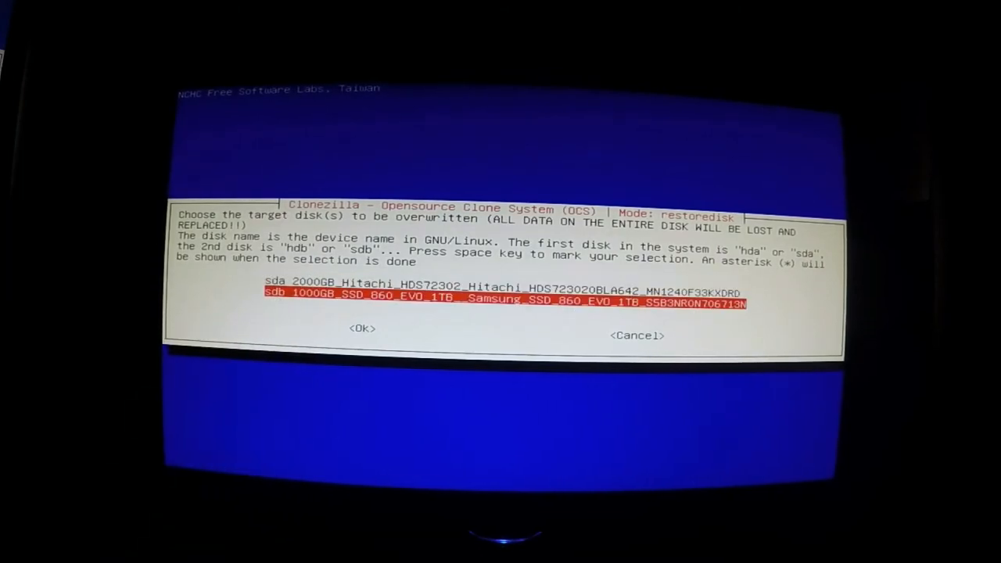
{"action": "left_click", "coordinate": [362, 328]}
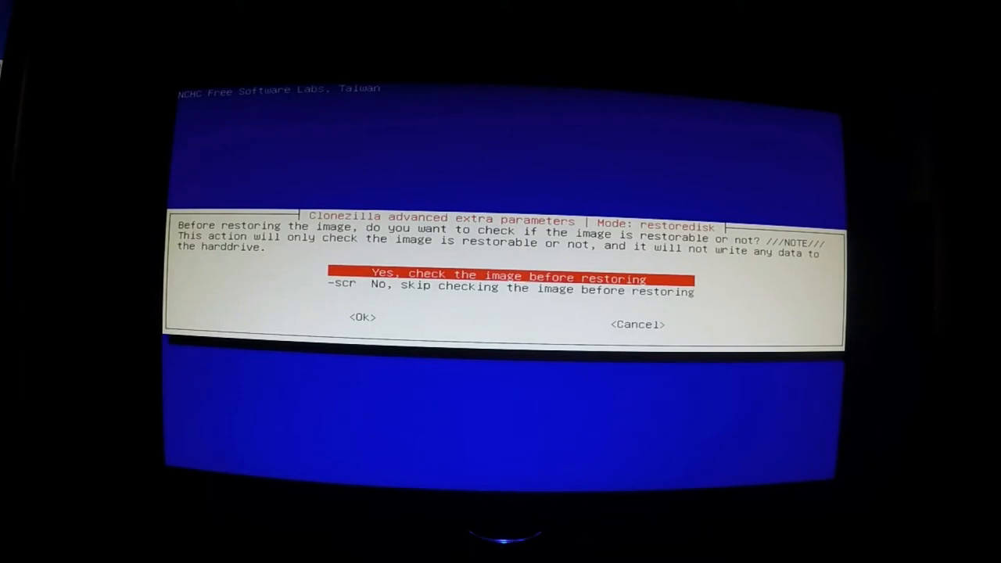
- Skip the pre-restore image check and select '-p poweroff' to shut down when finished
{"action": "key", "text": "Down"}
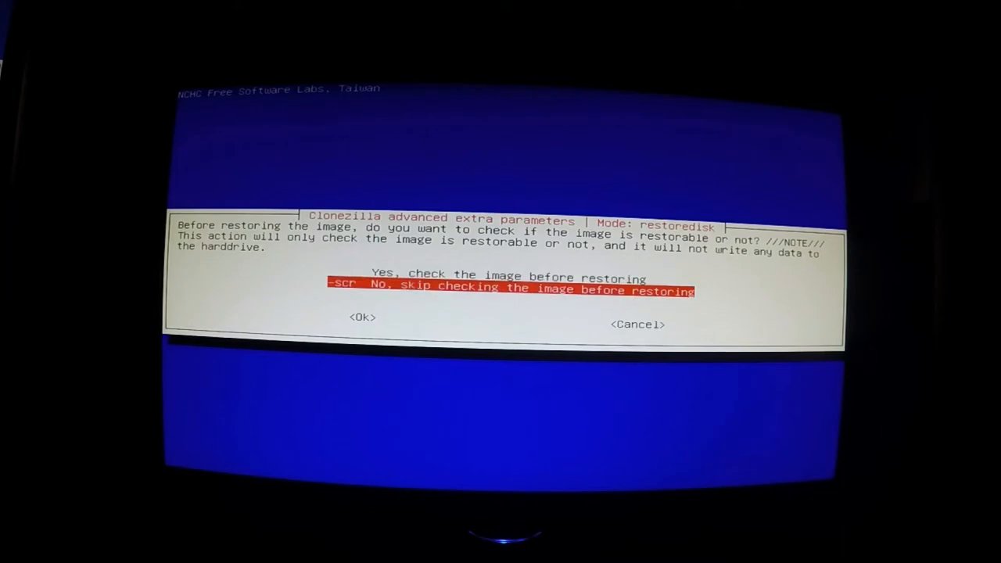
{"action": "left_click", "coordinate": [363, 316]}
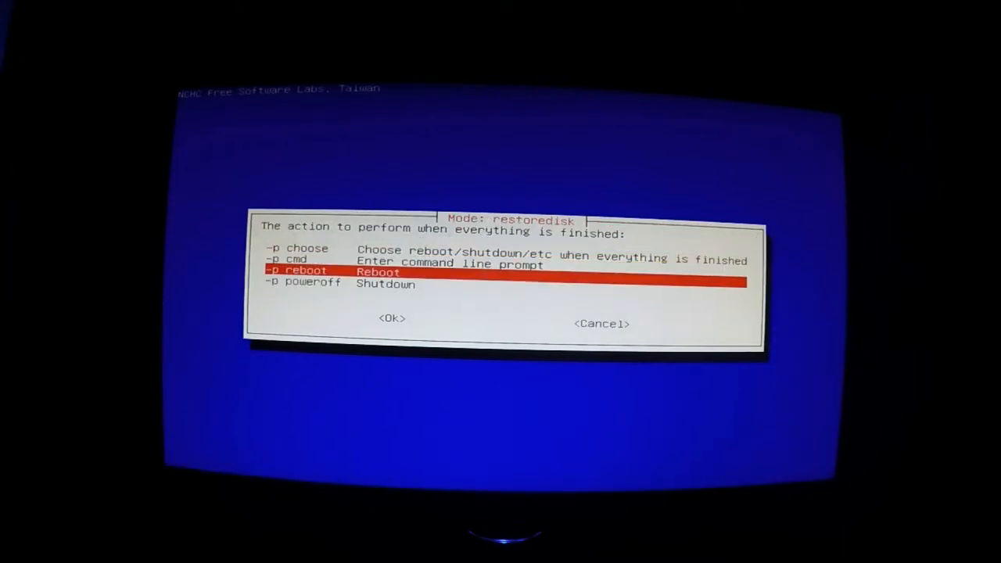
{"action": "key", "text": "Down"}
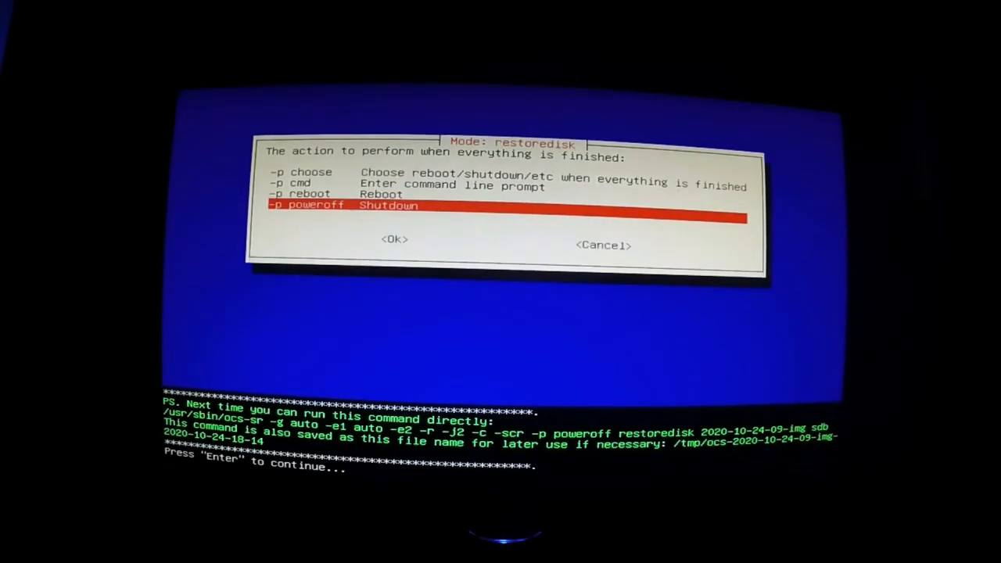
- Answer y to the overwrite confirmation so the restore onto the Samsung SSD begins
{"action": "key", "text": "enter"}
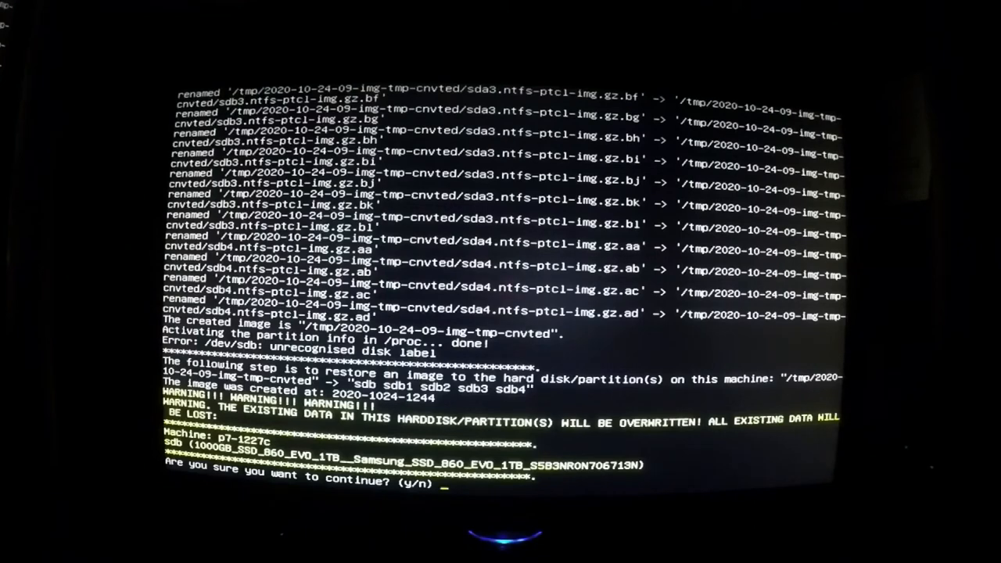
{"action": "type", "text": "y"}
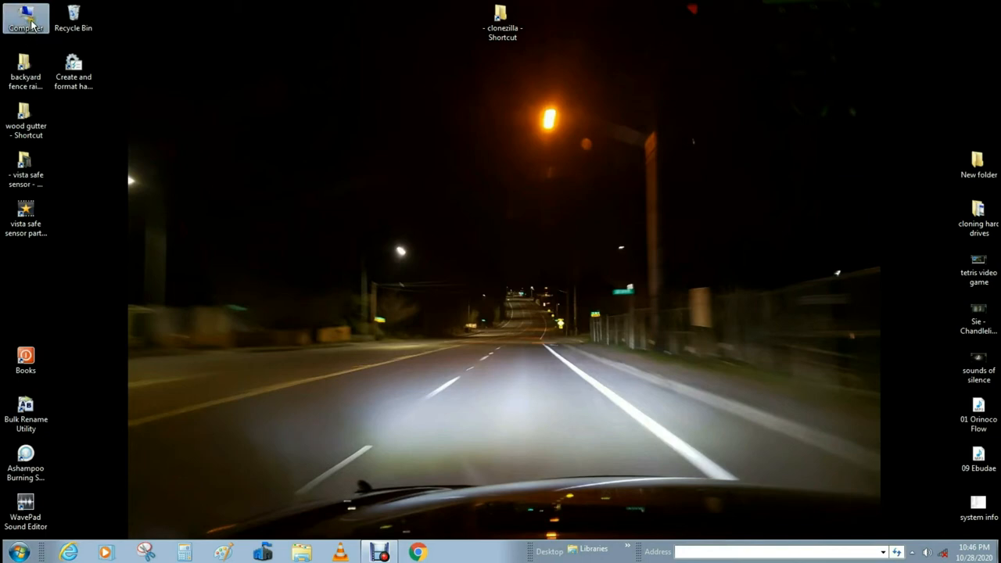
- View the Main Drive (C:) properties showing 687 GB capacity, then dismiss them
{"action": "double_click", "coordinate": [25, 16]}
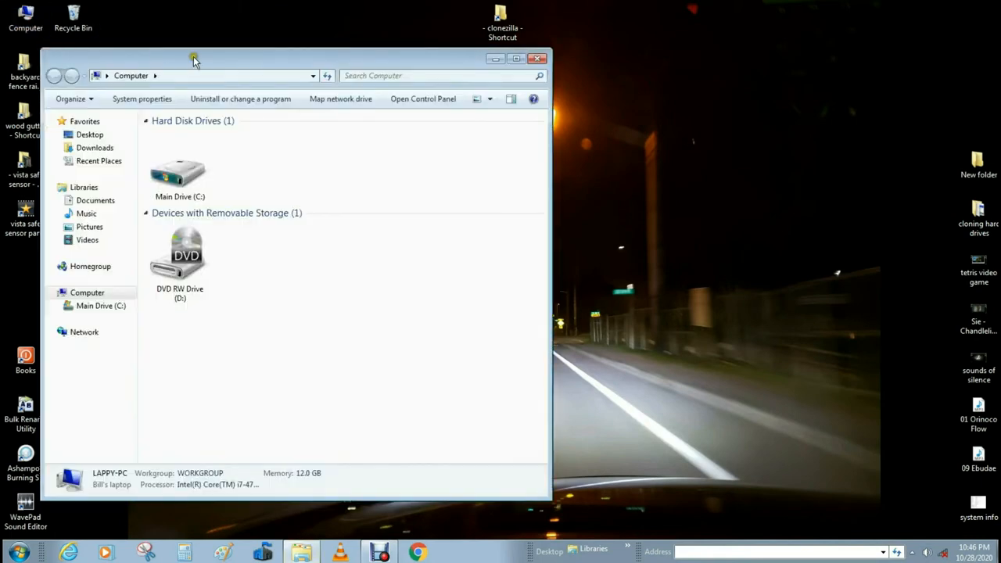
{"action": "right_click", "coordinate": [180, 168]}
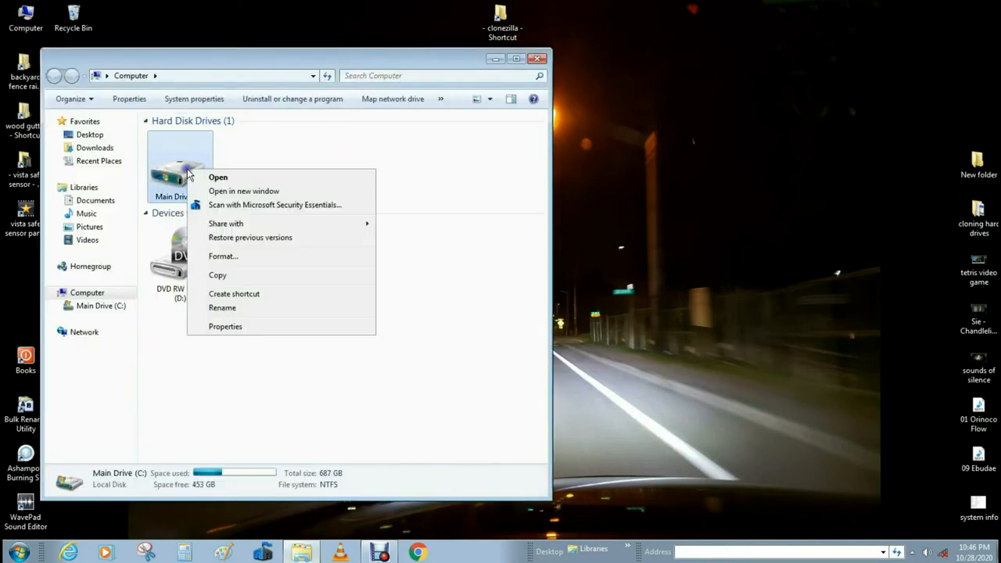
{"action": "left_click", "coordinate": [225, 327]}
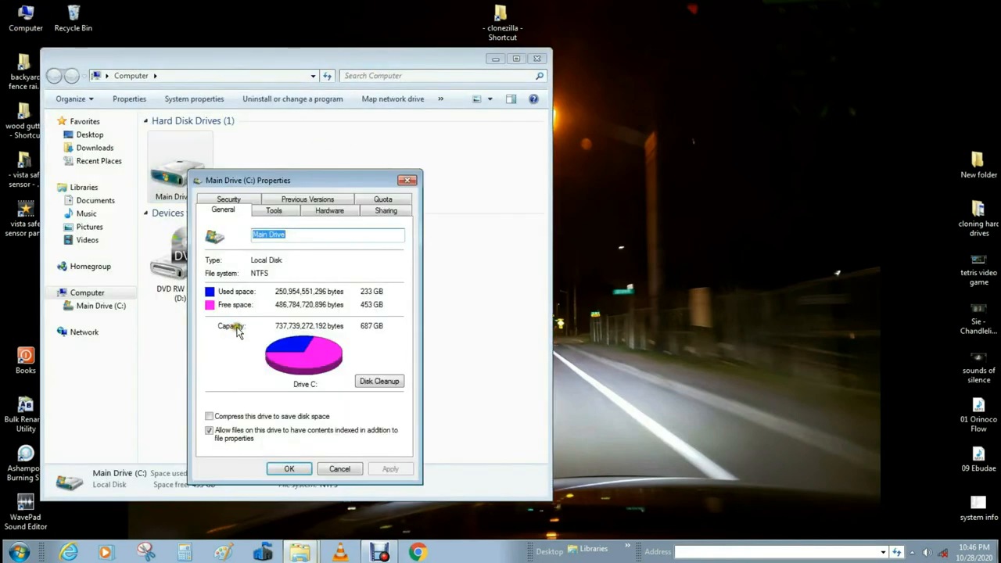
{"action": "mouse_move", "coordinate": [347, 326]}
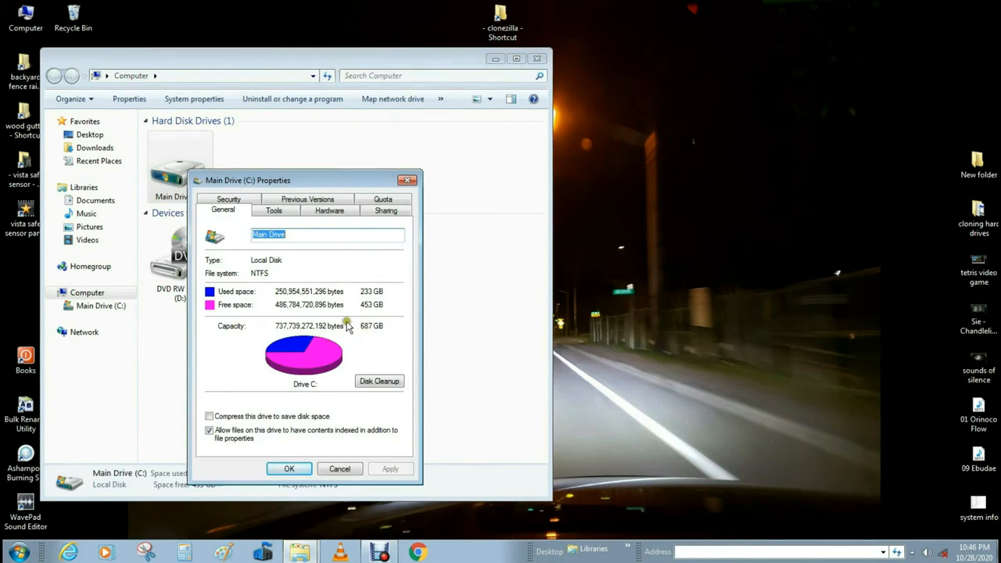
{"action": "mouse_move", "coordinate": [362, 323]}
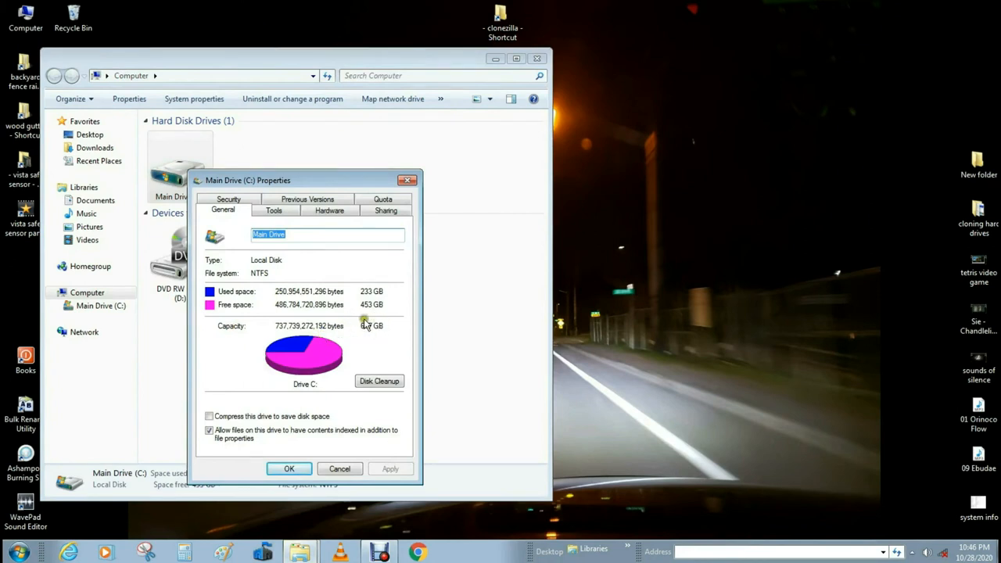
{"action": "mouse_move", "coordinate": [357, 328]}
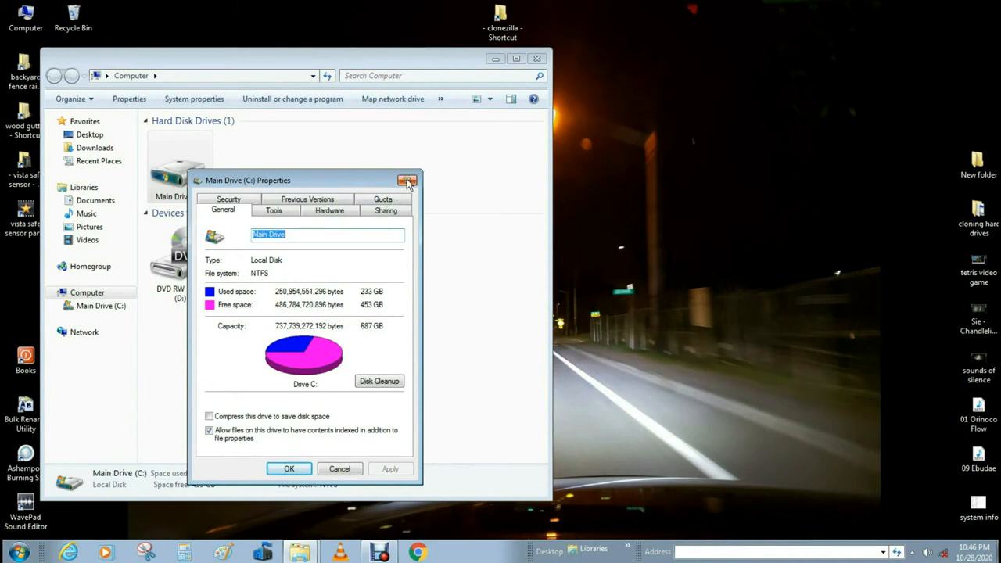
{"action": "left_click", "coordinate": [406, 181]}
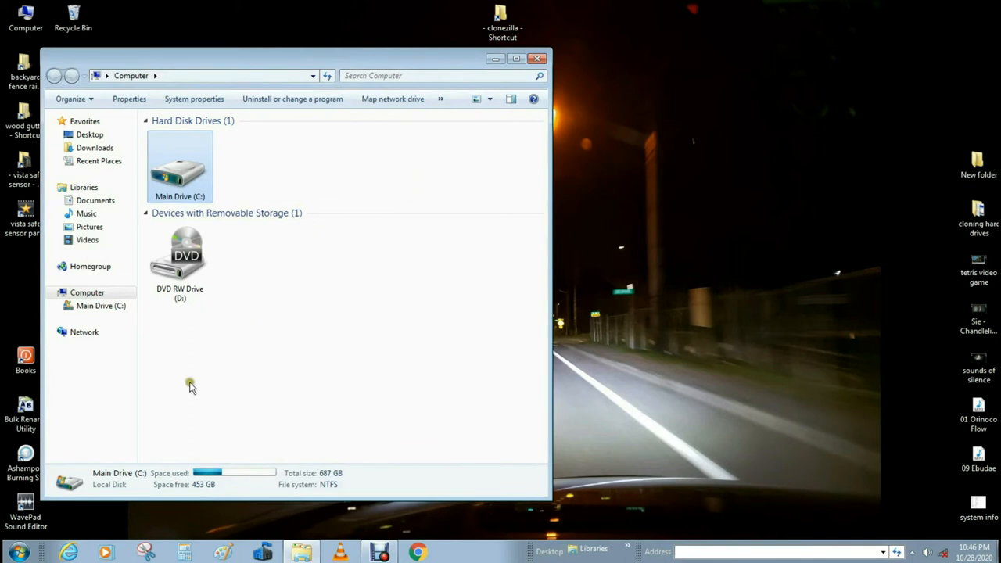
- Launch Disk Management via a Start search for 'disk man' and maximize it
{"action": "left_click", "coordinate": [14, 552]}
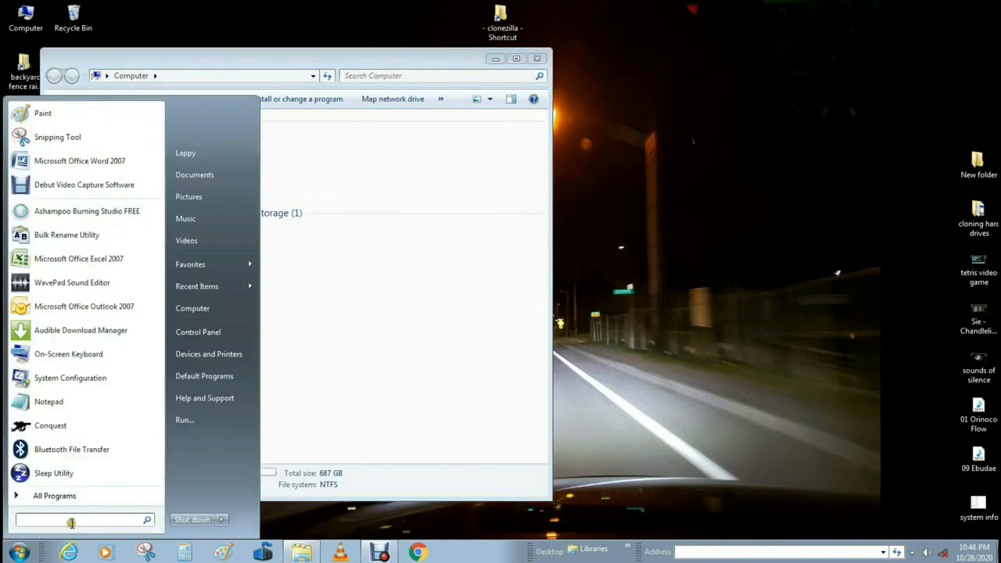
{"action": "mouse_move", "coordinate": [75, 529]}
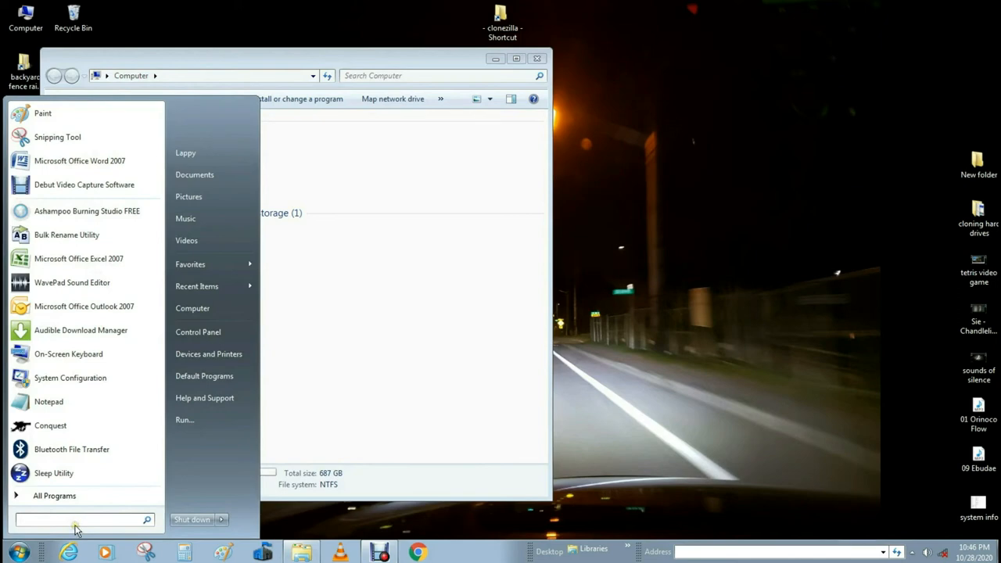
{"action": "type", "text": "disk man"}
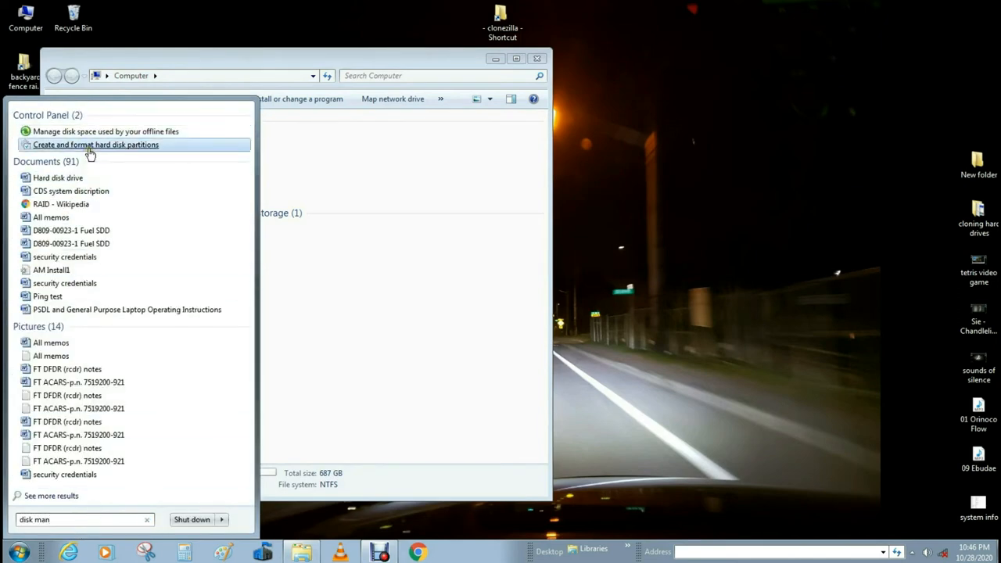
{"action": "left_click", "coordinate": [95, 144]}
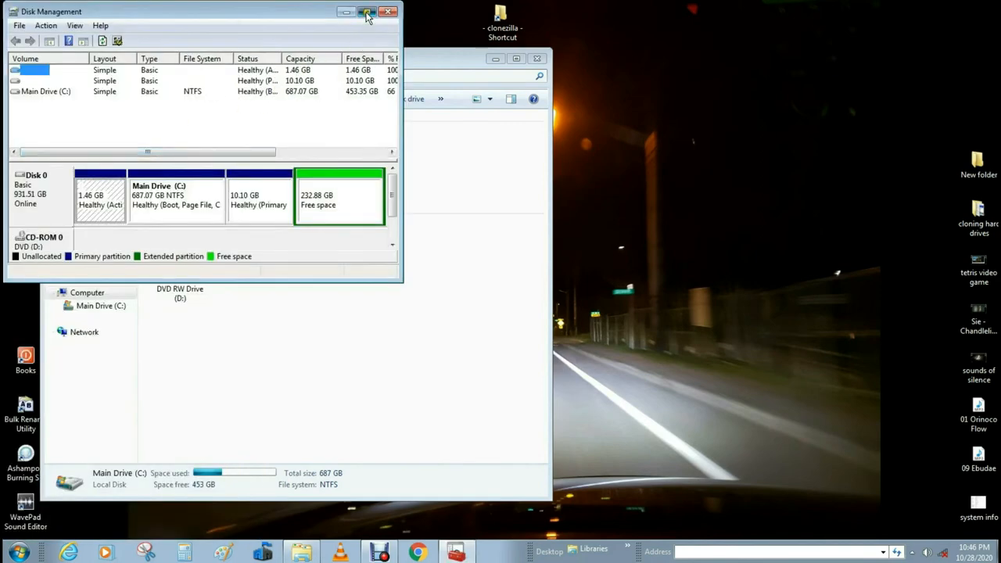
{"action": "left_click", "coordinate": [368, 12]}
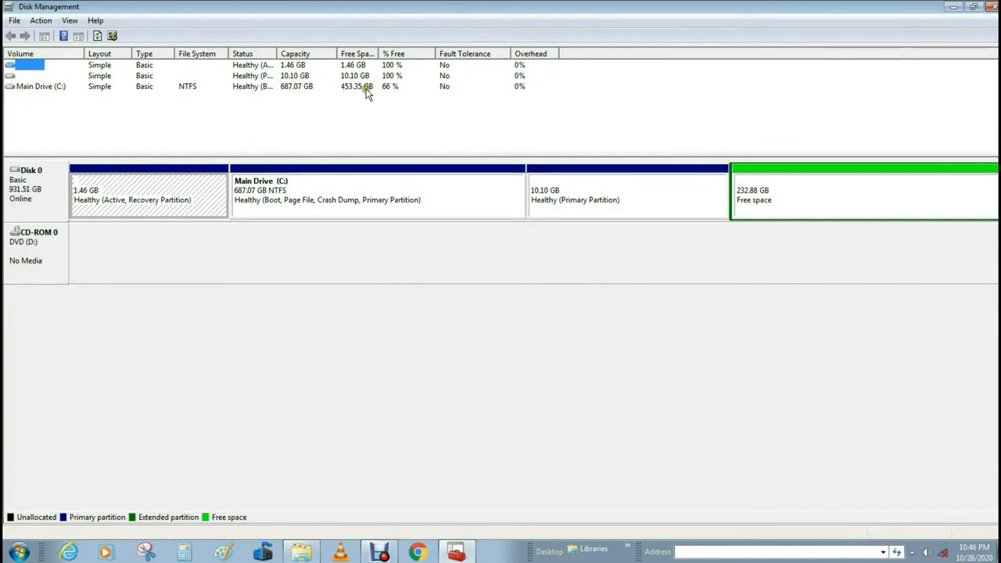
{"action": "mouse_move", "coordinate": [344, 93]}
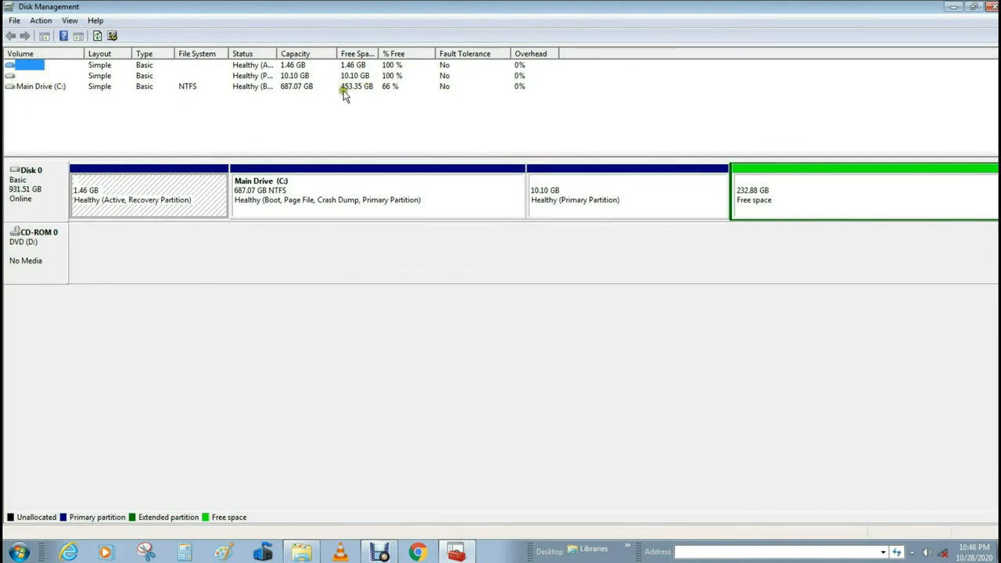
{"action": "mouse_move", "coordinate": [200, 186]}
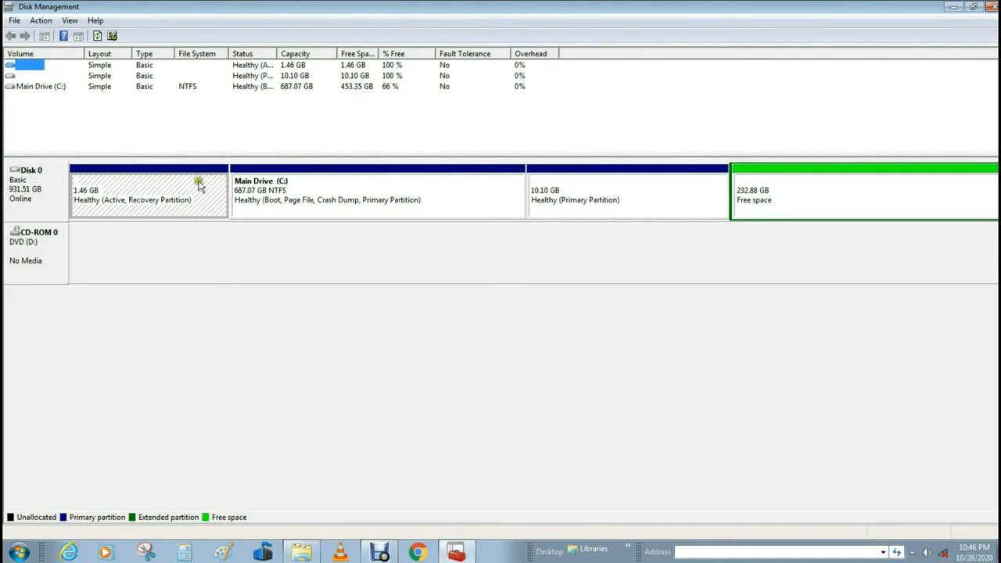
{"action": "mouse_move", "coordinate": [319, 191]}
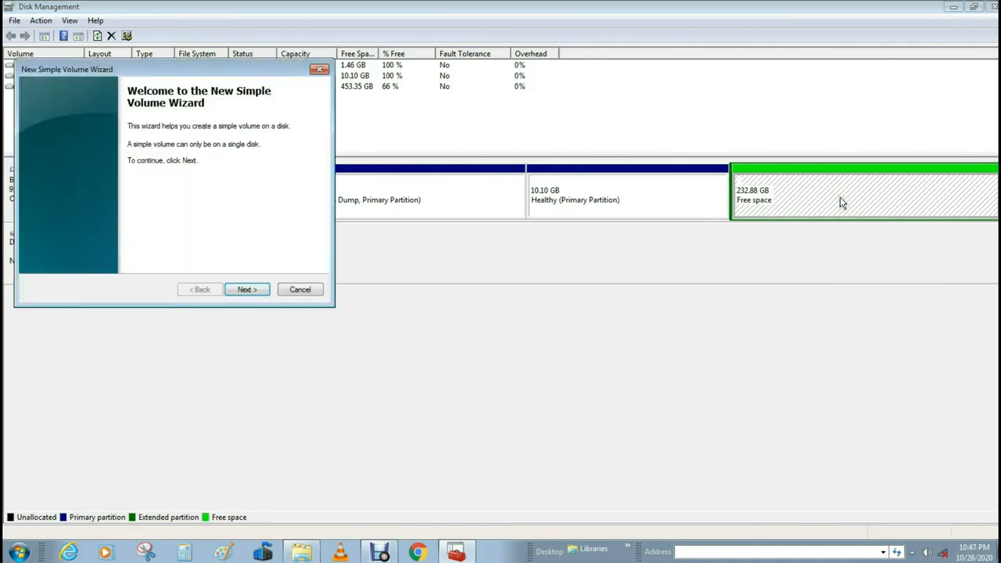
- Complete the New Simple Volume wizard using all free space, letter E and NTFS format
{"action": "left_click", "coordinate": [247, 289]}
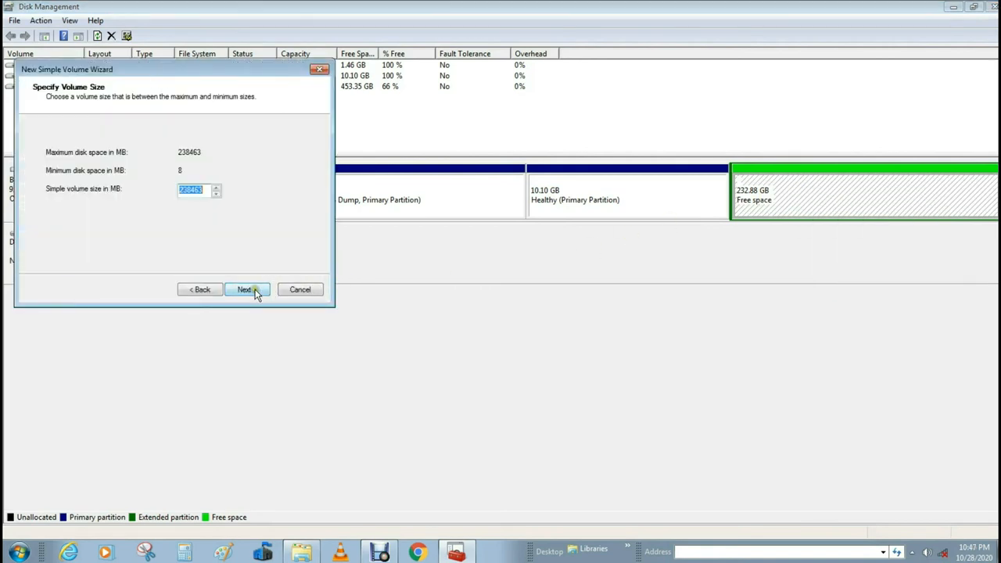
{"action": "left_click", "coordinate": [244, 289]}
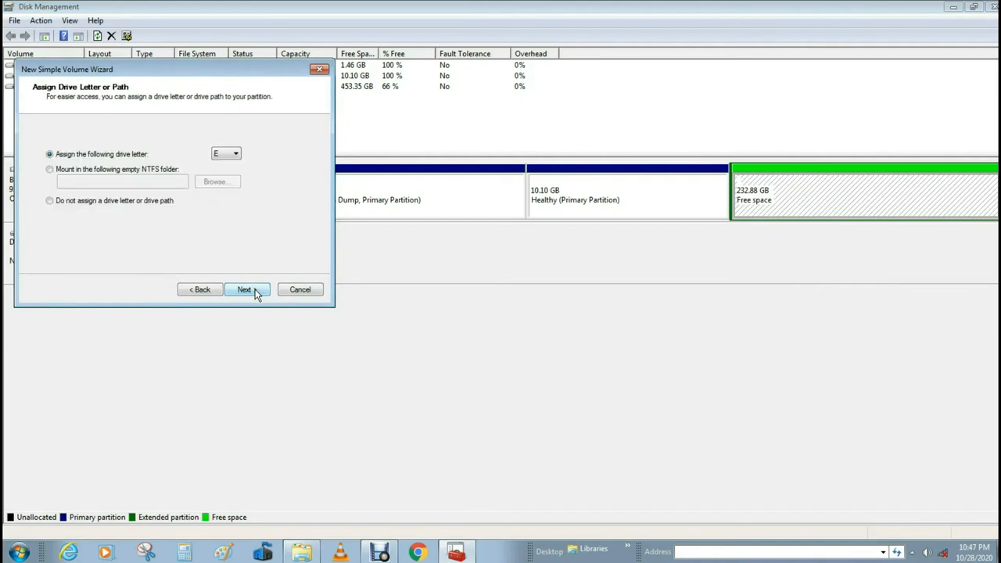
{"action": "left_click", "coordinate": [244, 289]}
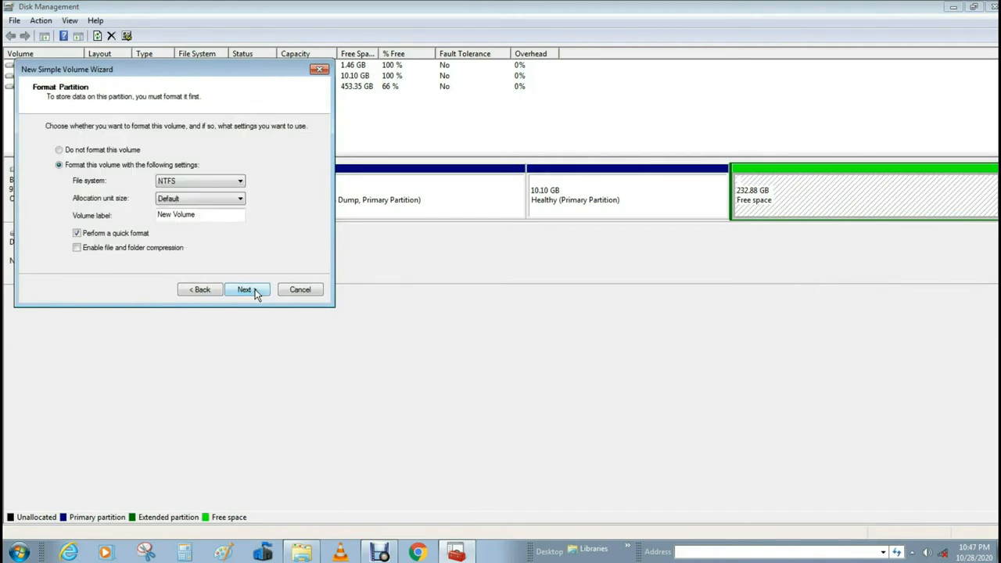
{"action": "left_click", "coordinate": [245, 290]}
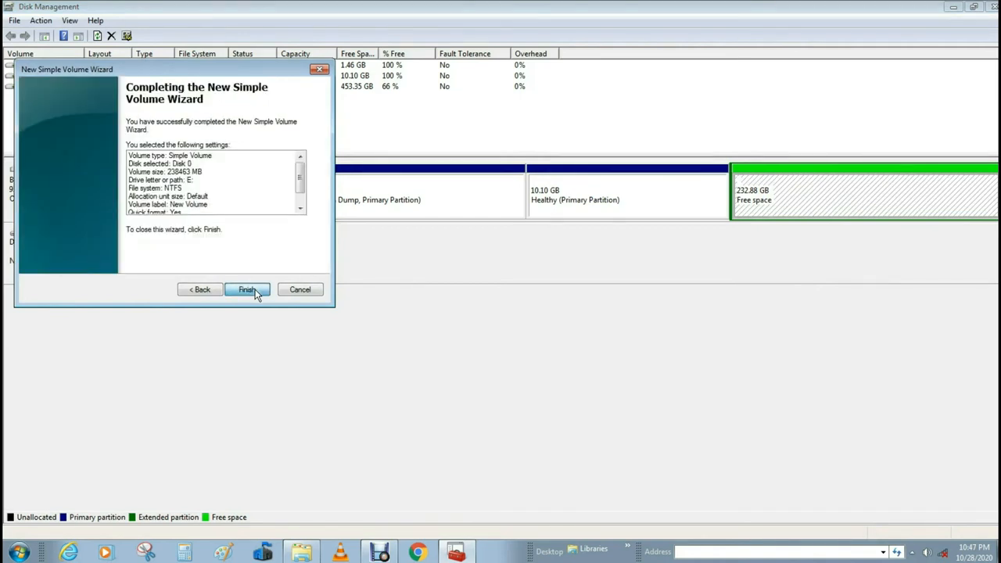
{"action": "left_click", "coordinate": [247, 289]}
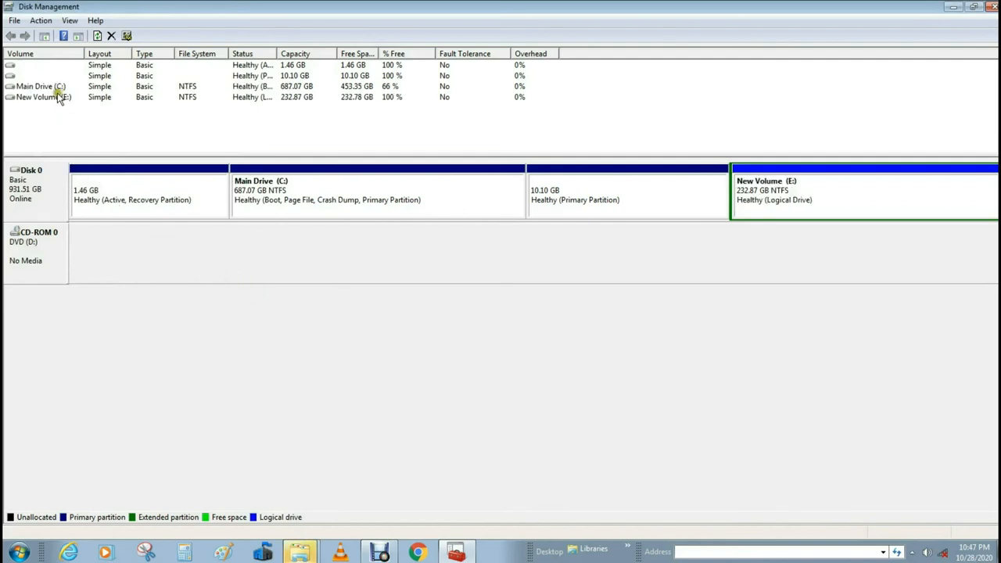
{"action": "mouse_move", "coordinate": [289, 97]}
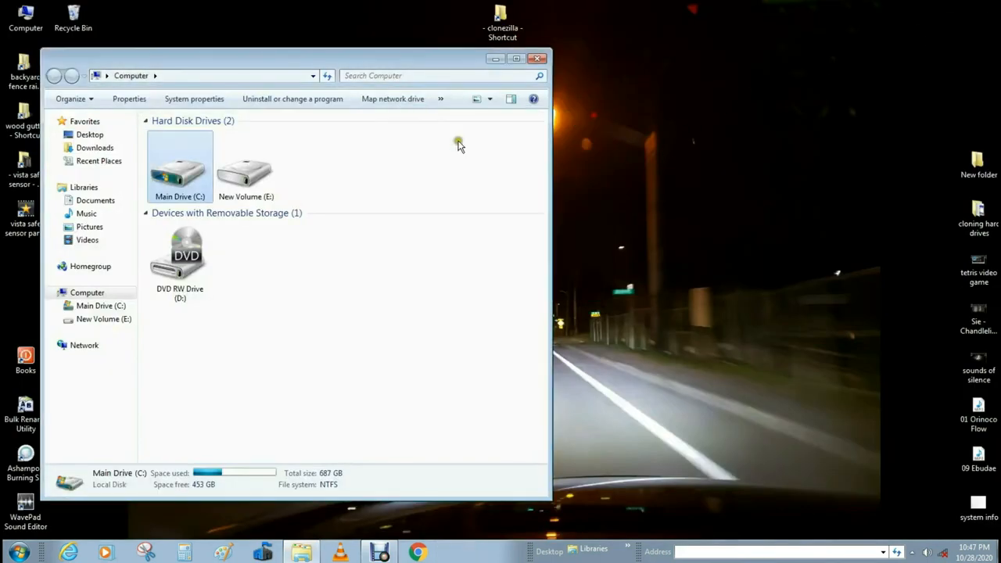
- Show the New Volume (E:) properties confirming 232 GB NTFS capacity
{"action": "right_click", "coordinate": [247, 169]}
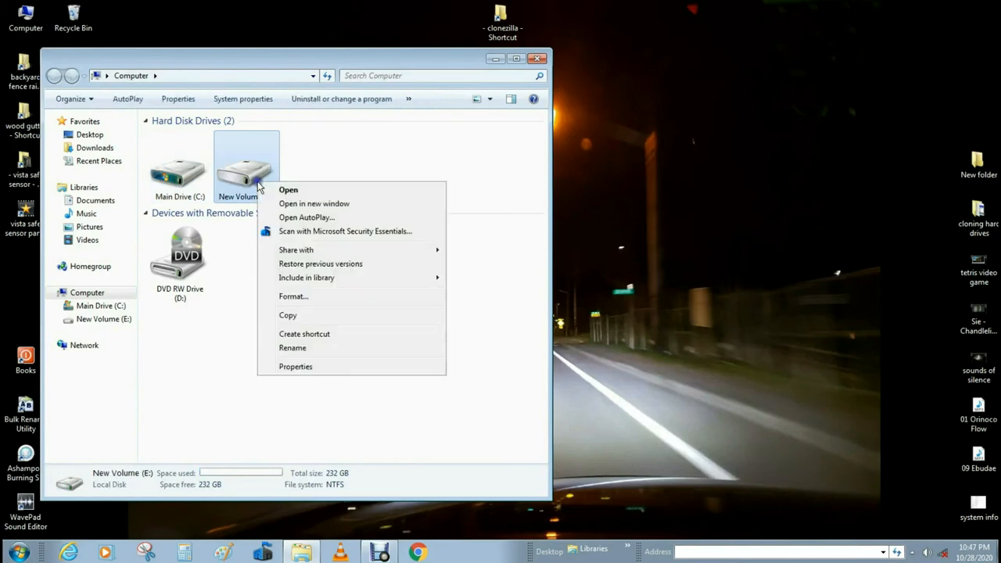
{"action": "left_click", "coordinate": [296, 366]}
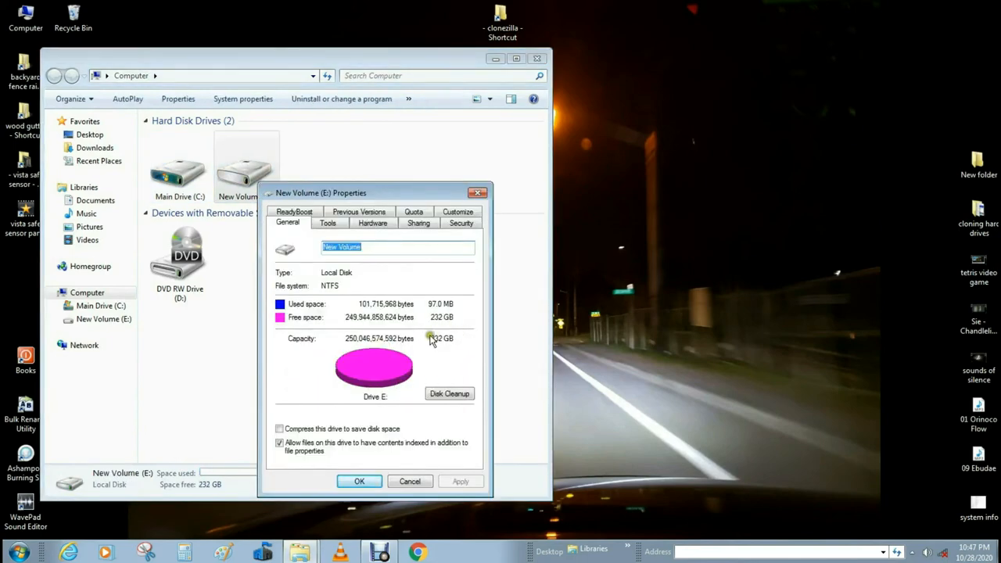
{"action": "mouse_move", "coordinate": [456, 334]}
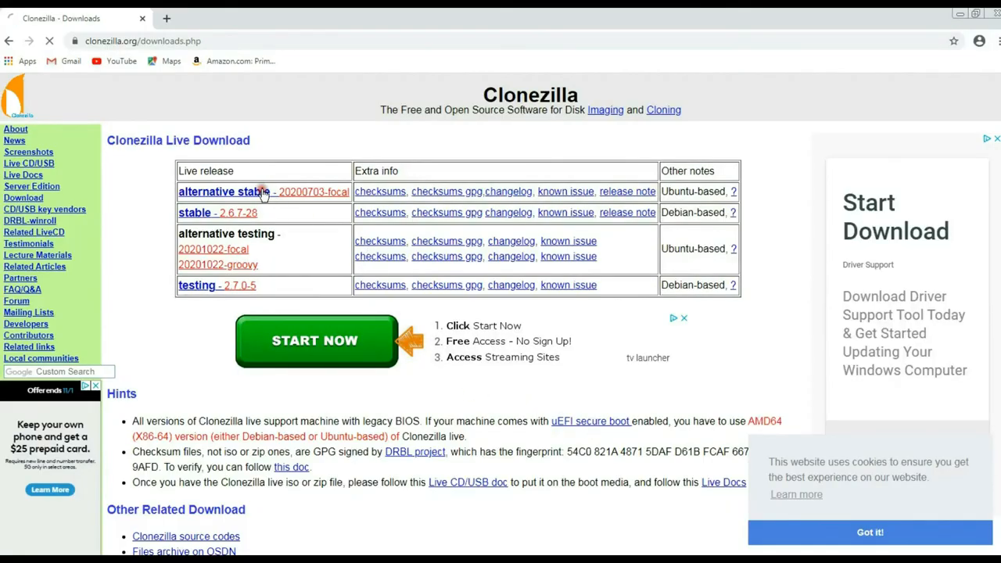
- Download the alternative stable Clonezilla live release as an amd64 iso
{"action": "left_click", "coordinate": [225, 191]}
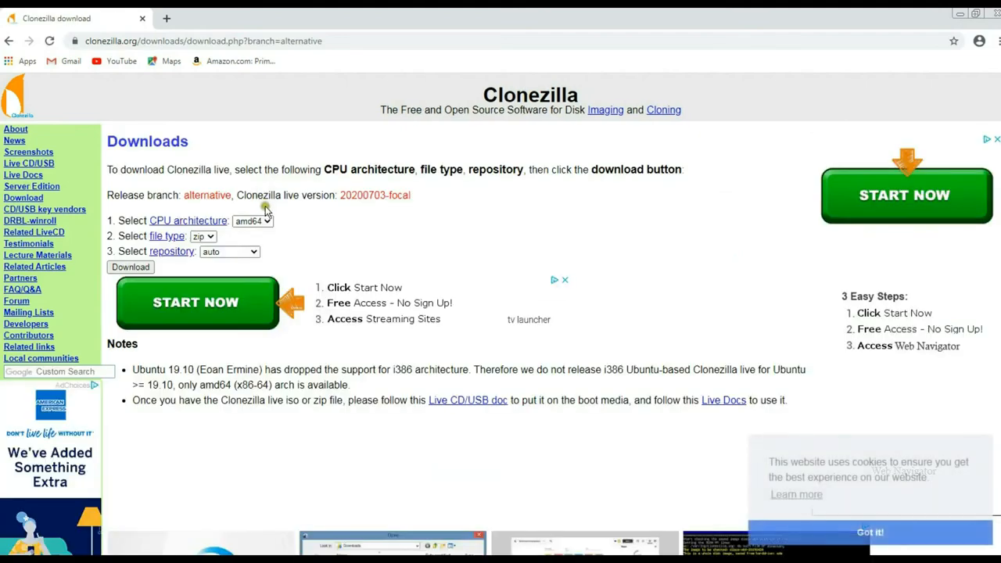
{"action": "left_click", "coordinate": [203, 236]}
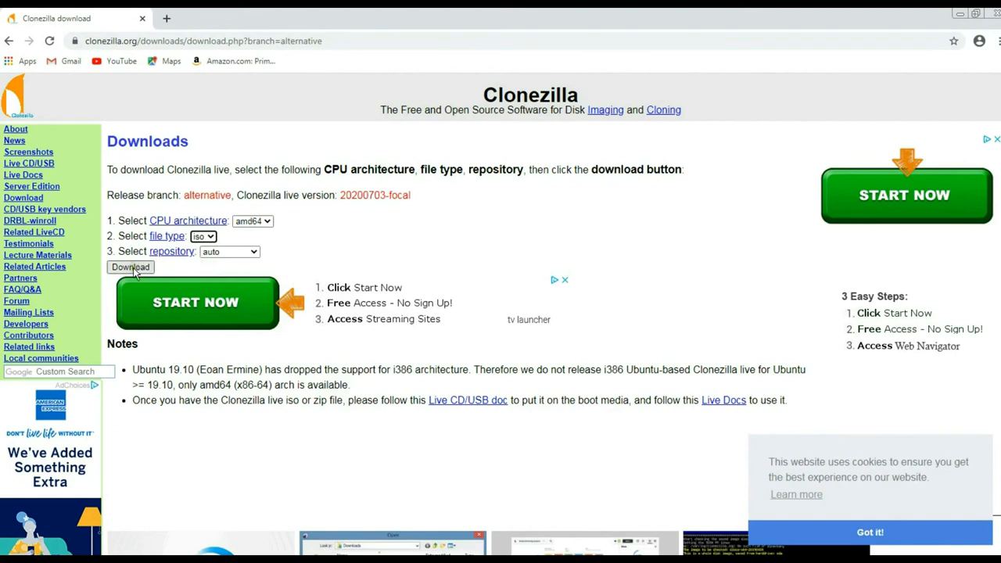
{"action": "left_click", "coordinate": [130, 266]}
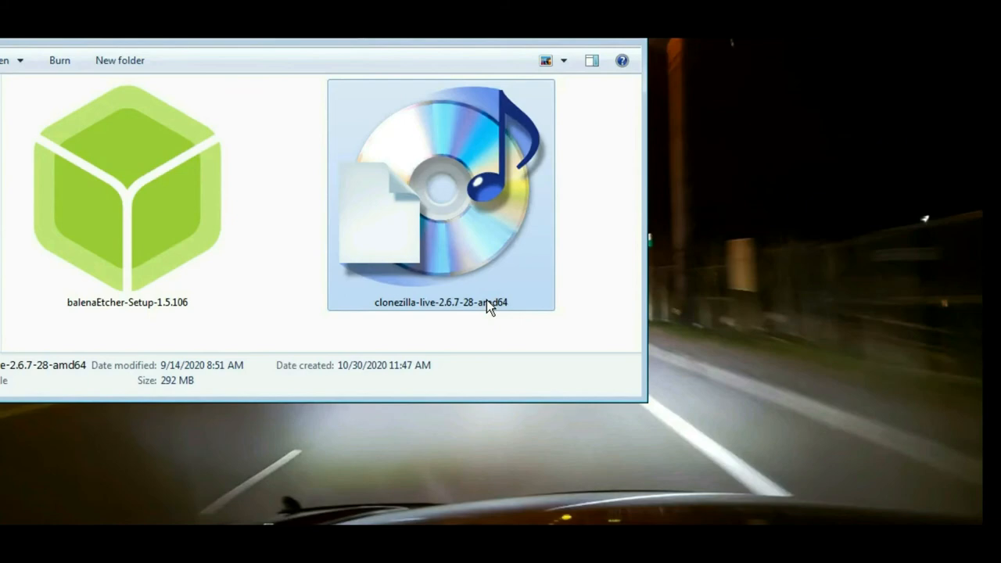
{"action": "mouse_move", "coordinate": [457, 229]}
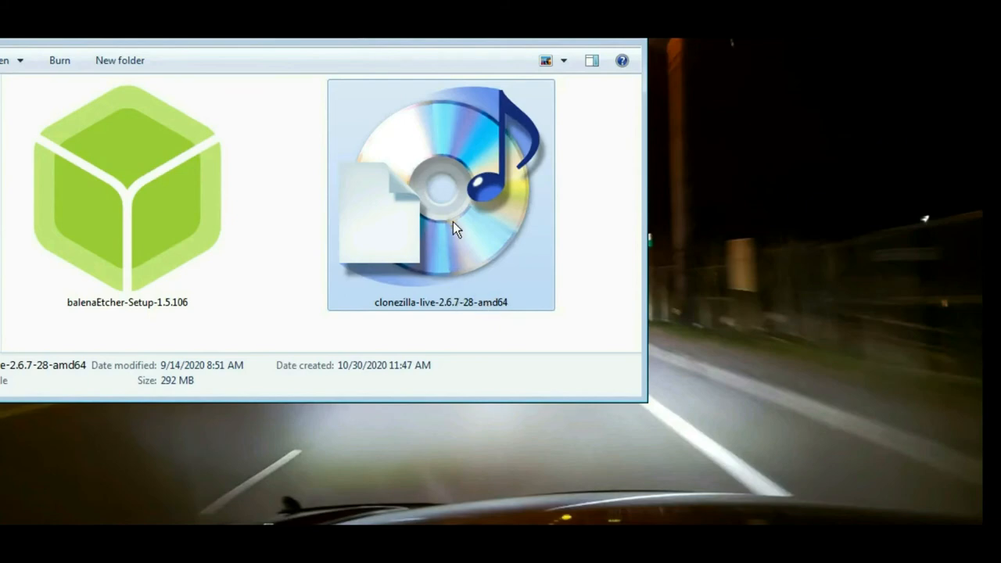
- Burn the clonezilla-live iso to the DVD with Windows Disc Image Burner until it completes
{"action": "right_click", "coordinate": [441, 195]}
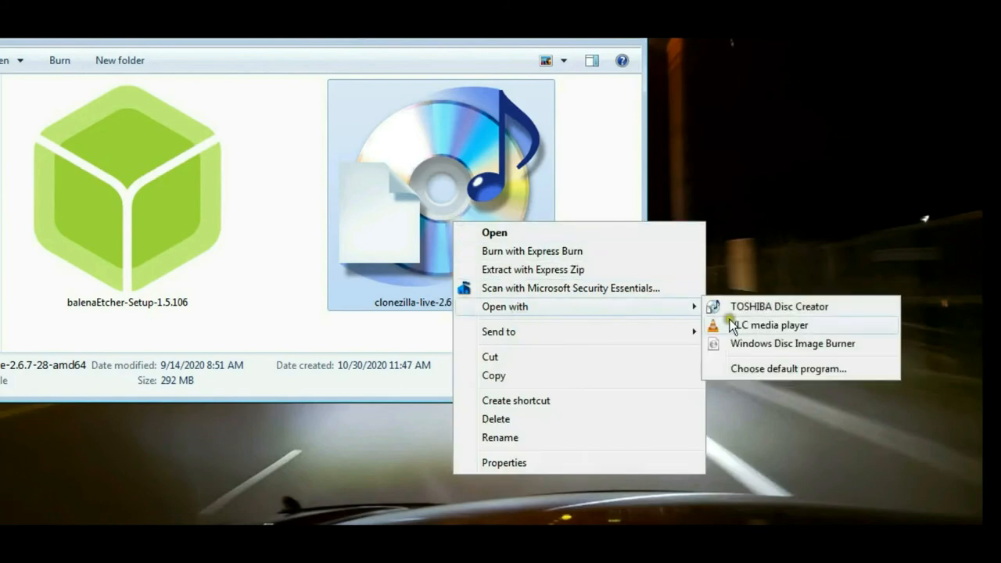
{"action": "mouse_move", "coordinate": [819, 347]}
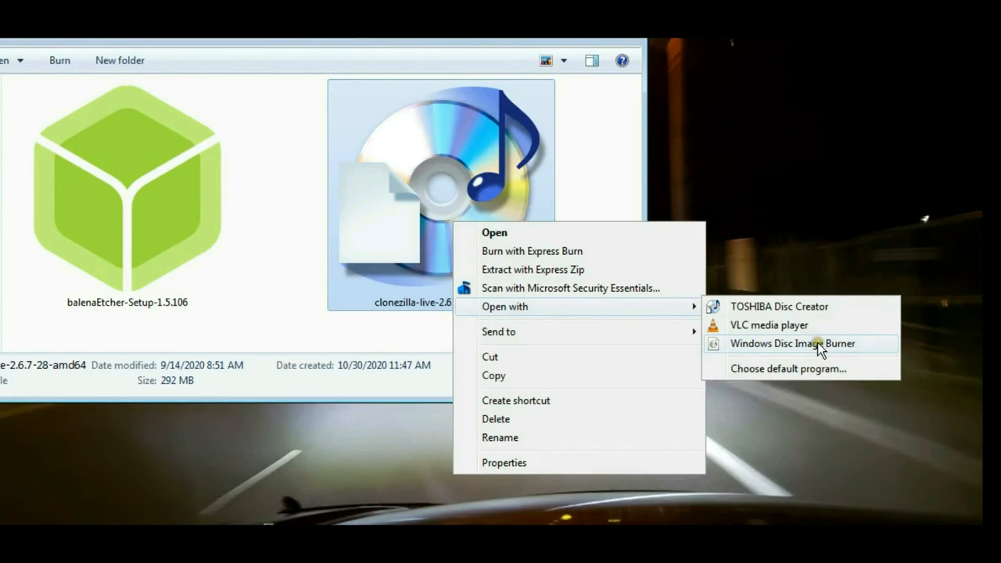
{"action": "left_click", "coordinate": [791, 344]}
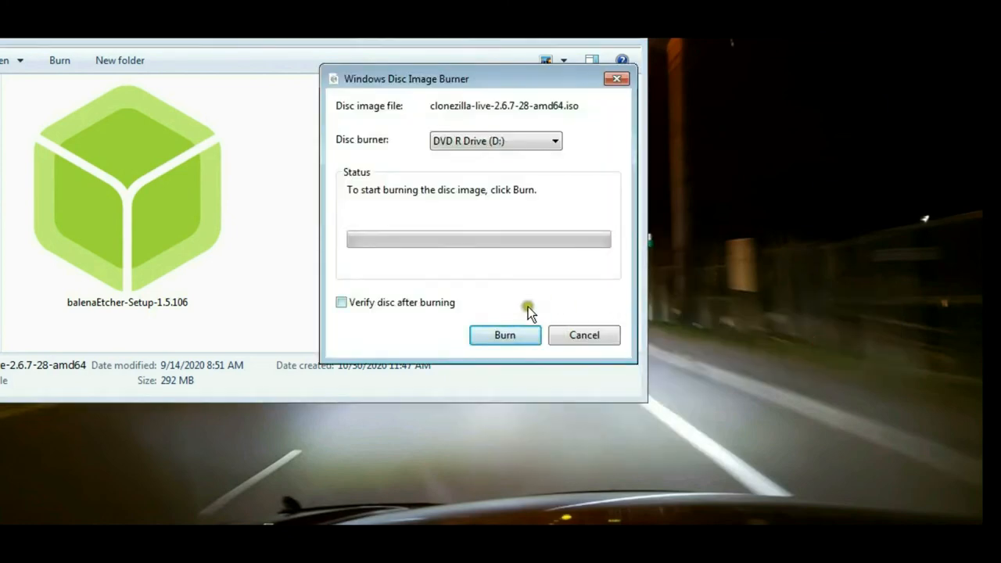
{"action": "left_click", "coordinate": [504, 334]}
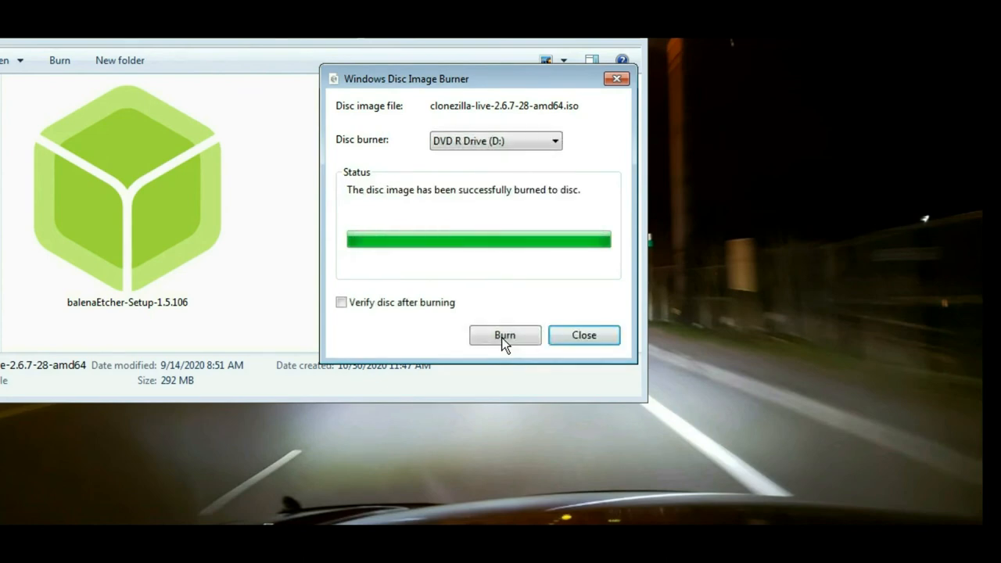
{"action": "left_click", "coordinate": [583, 335]}
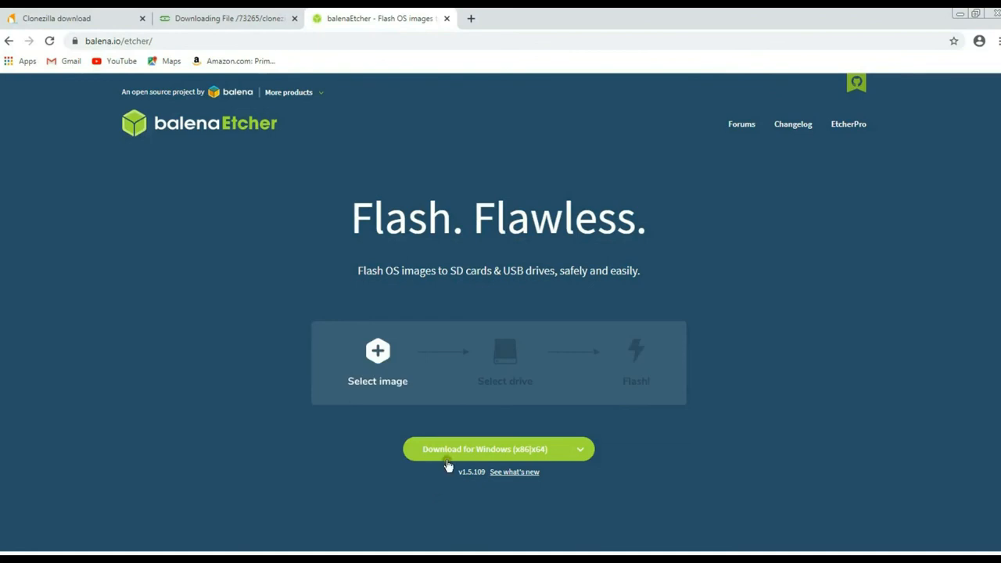
- Start the balenaEtcher for Windows (x86|x64) download from balena.io/etcher
{"action": "left_click", "coordinate": [484, 448]}
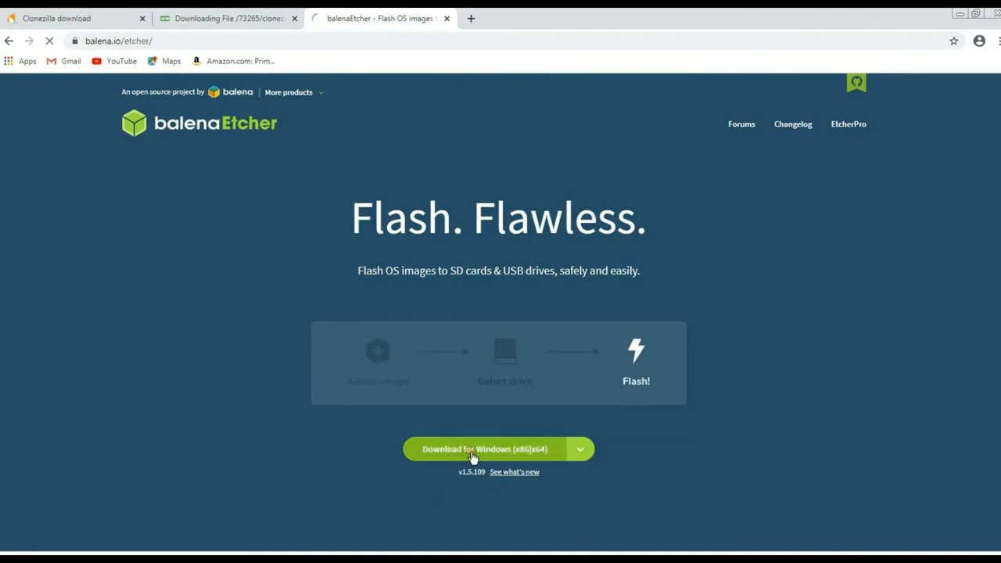
{"action": "left_click", "coordinate": [484, 449]}
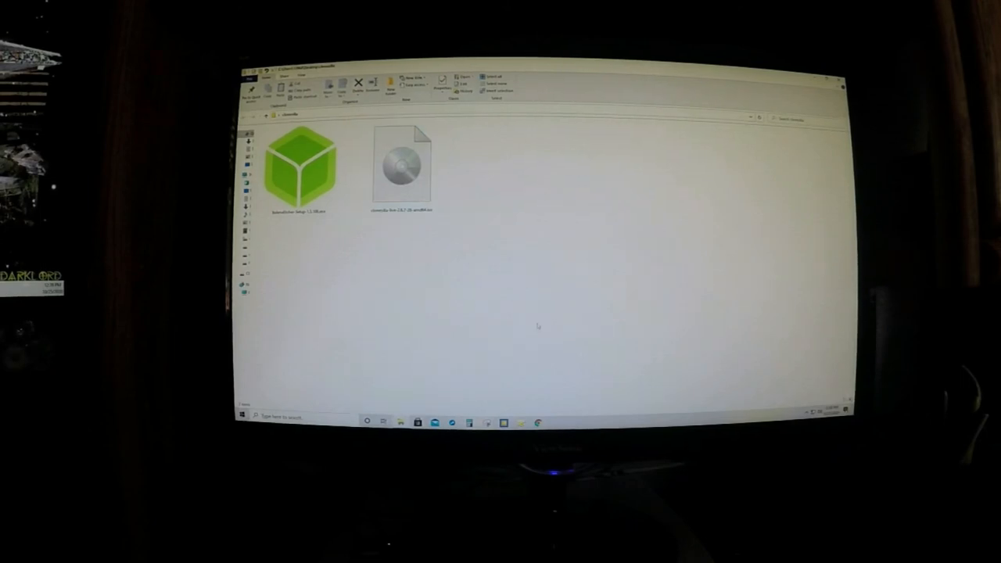
- Run balenaEtcher-Setup and accept its license agreement to install it
{"action": "left_click", "coordinate": [300, 169]}
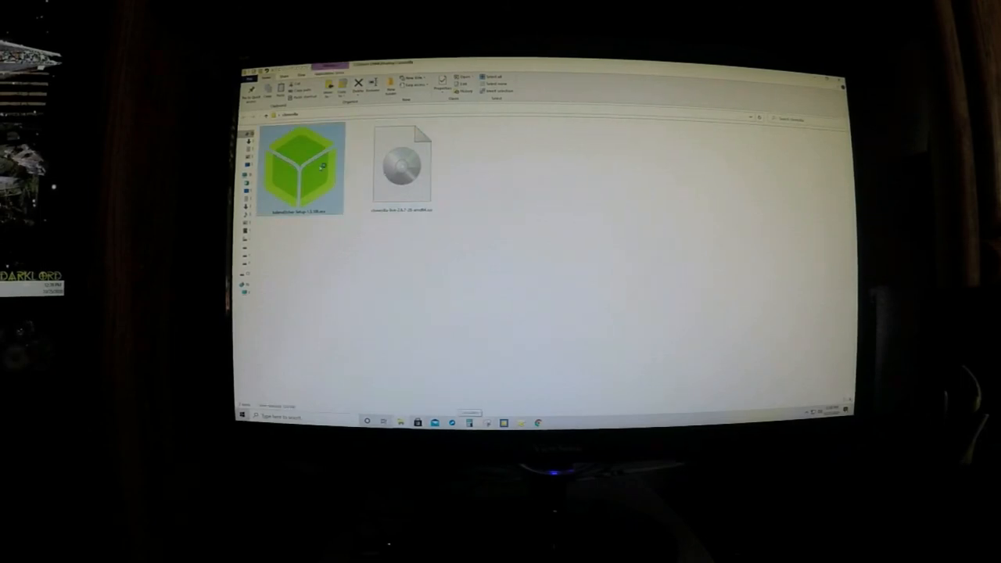
{"action": "double_click", "coordinate": [300, 165]}
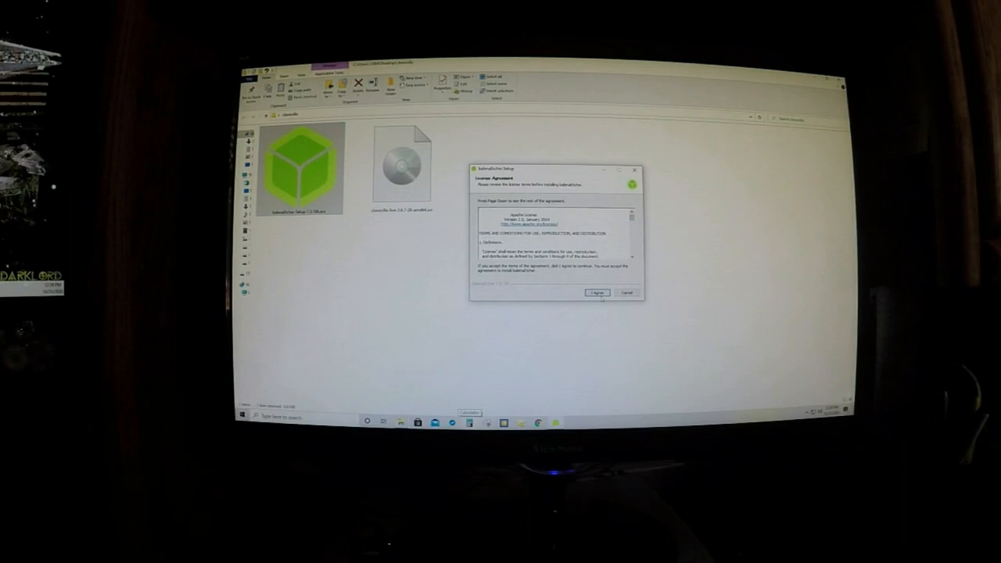
{"action": "left_click", "coordinate": [597, 292]}
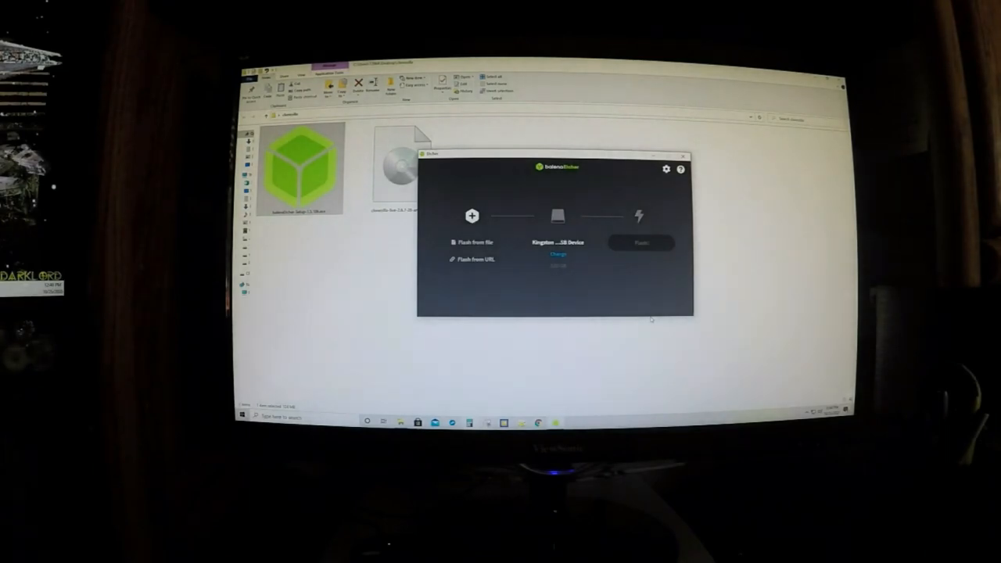
- Flash the Clonezilla live iso onto the Kingston USB drive and close Etcher when done
{"action": "left_click", "coordinate": [403, 157]}
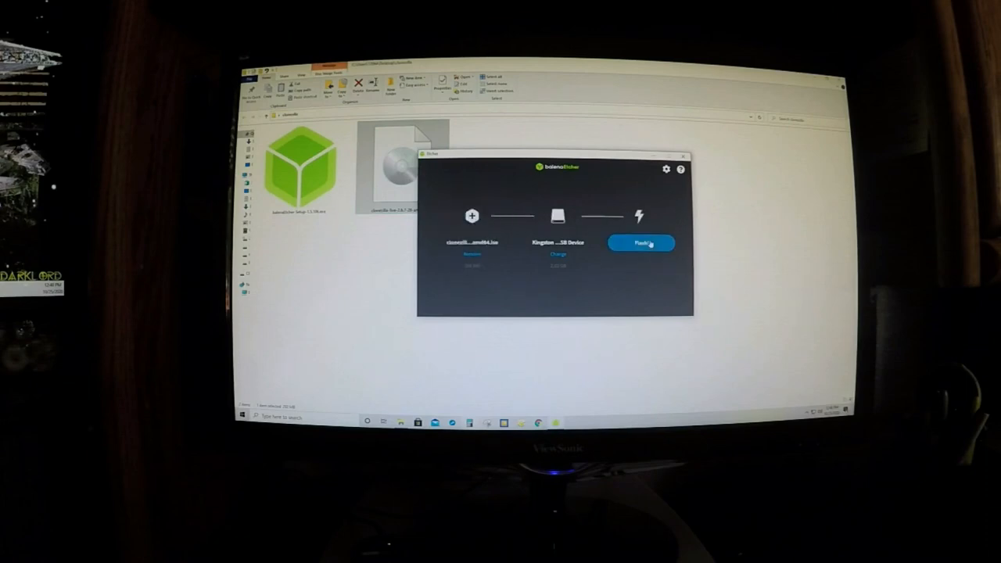
{"action": "left_click", "coordinate": [639, 242]}
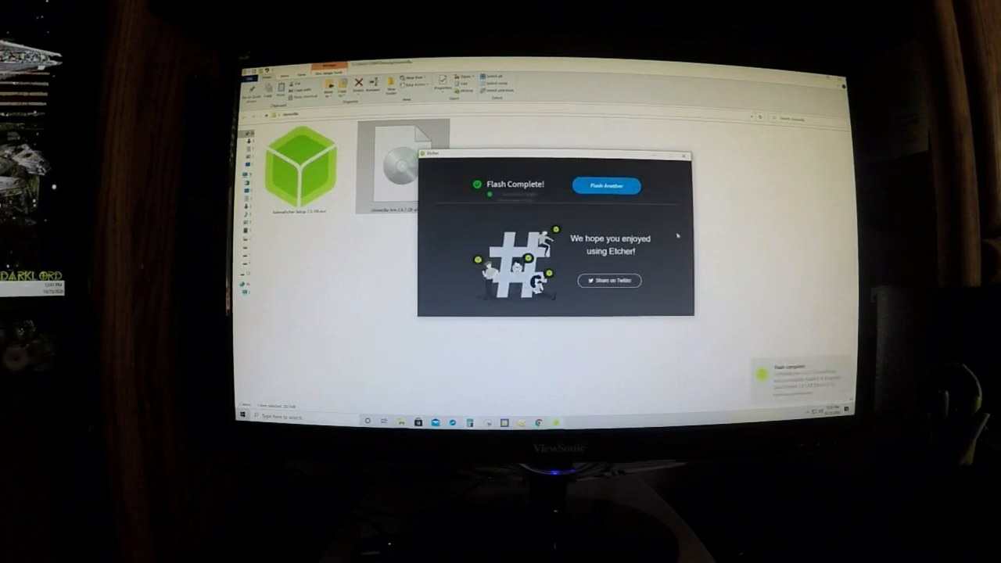
{"action": "left_click", "coordinate": [681, 157]}
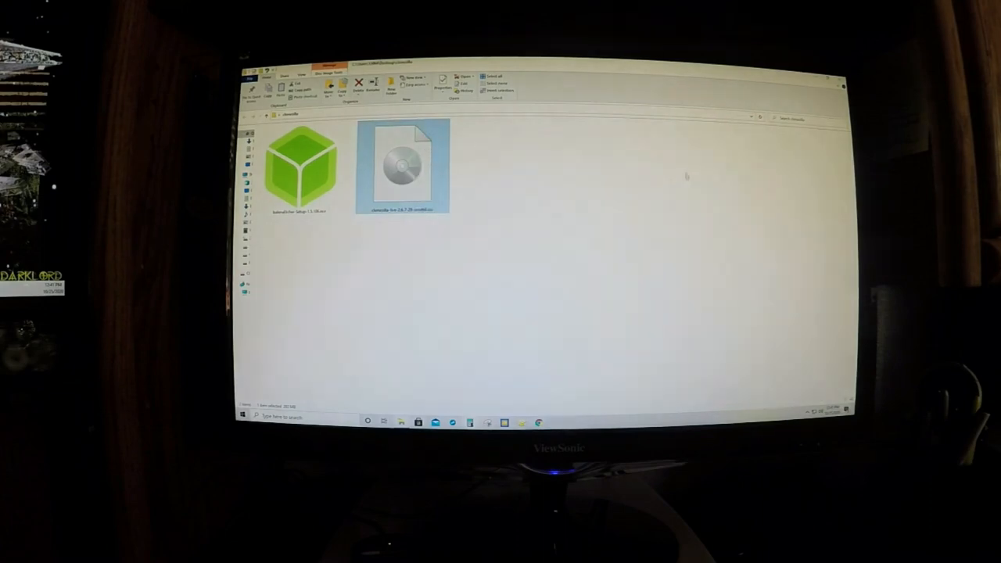